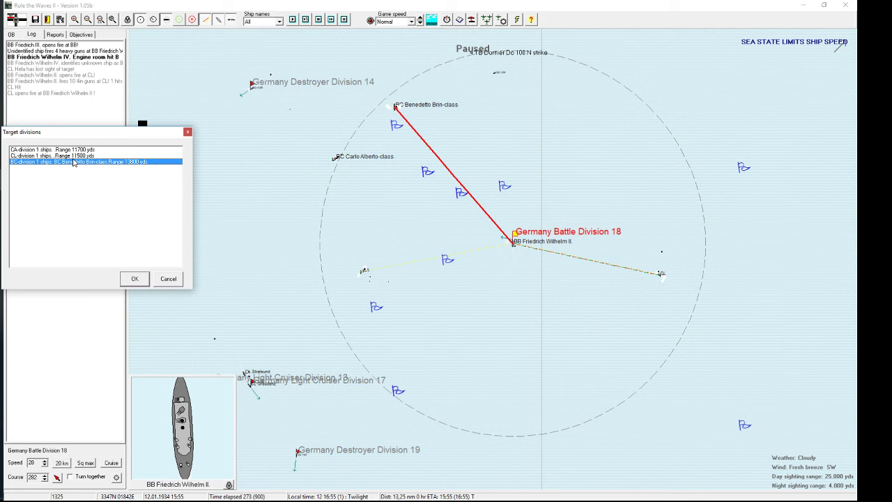
# - Assign Battle Division 18 its enemy target division and acknowledge the aircraft approaching notice
pyautogui.click(134, 278)
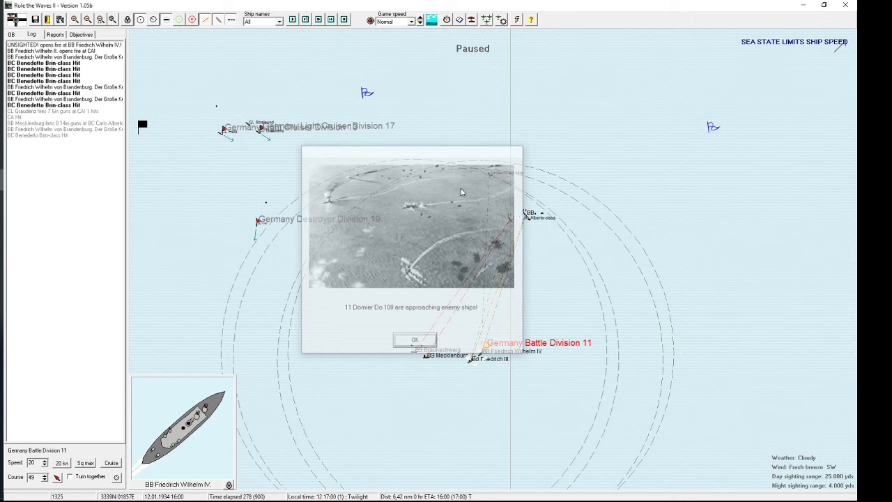
pyautogui.click(414, 340)
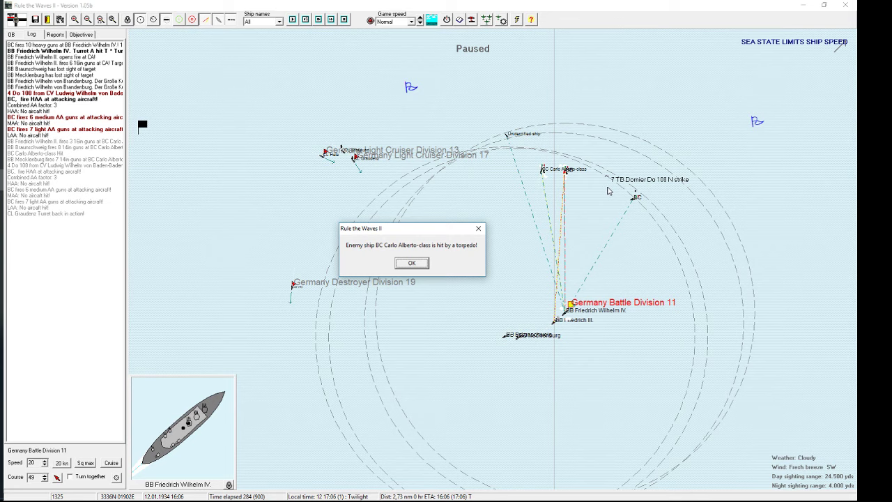
# - Acknowledge the torpedo hit on the Carlo Alberto-class battlecruiser and let the night action continue
pyautogui.click(411, 262)
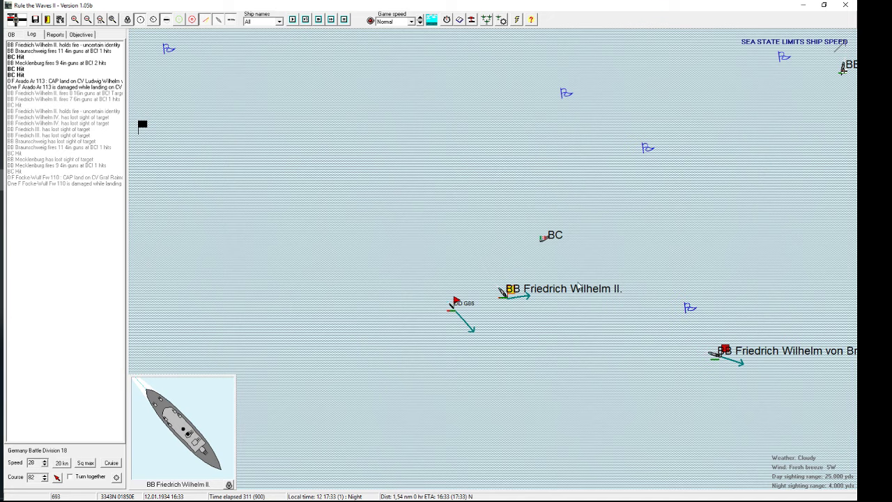
# - Adjust the orders for Destroyer Division 14 (DD G86) in its division dialog
pyautogui.click(454, 302)
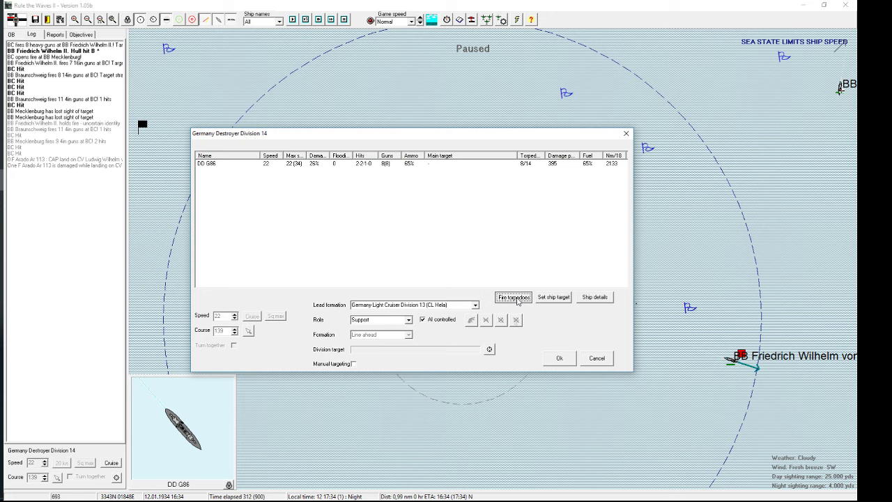
pyautogui.click(513, 297)
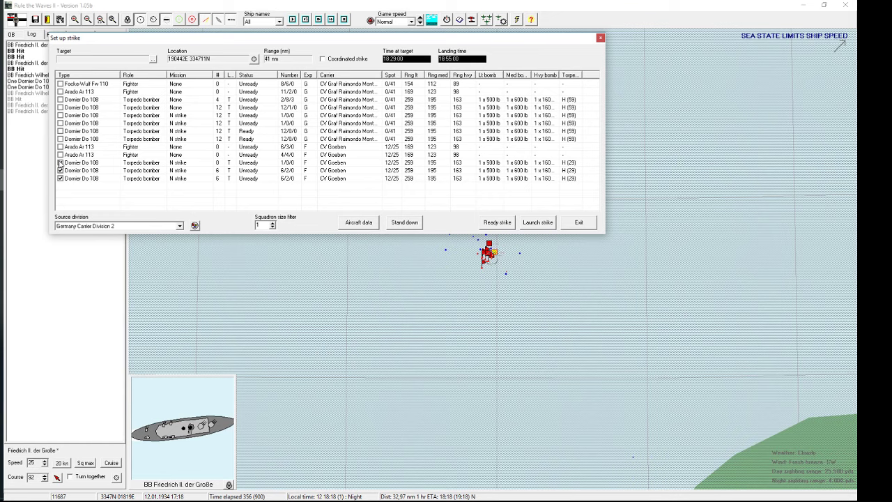
# - Tick three Dornier Do 100 torpedo bomber squadrons into the strike, accepting the no-undamaged-aircraft warning
pyautogui.click(538, 222)
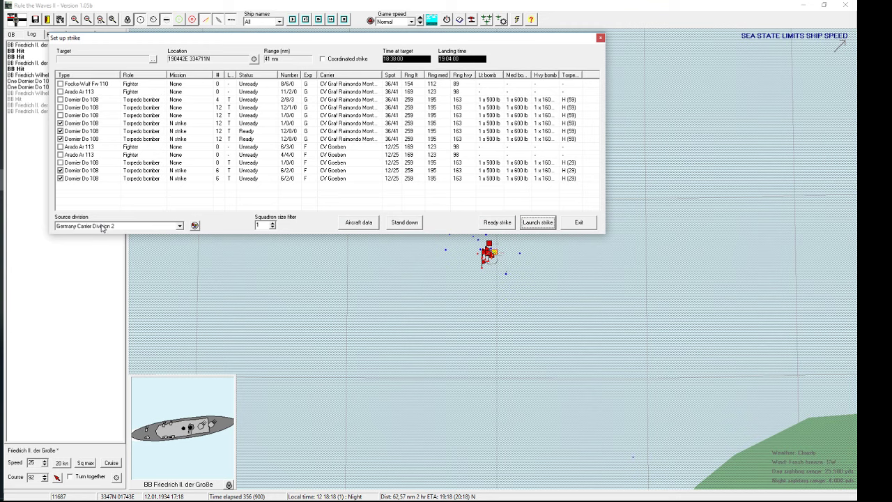
pyautogui.click(538, 223)
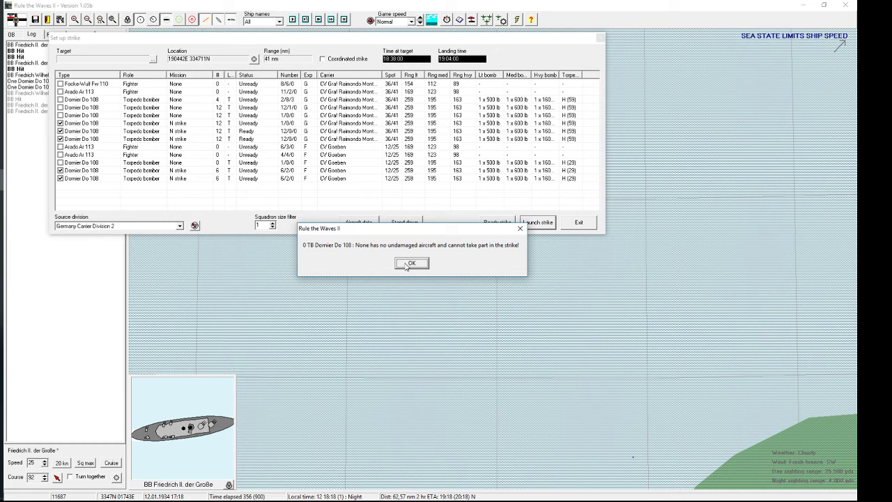
pyautogui.click(411, 262)
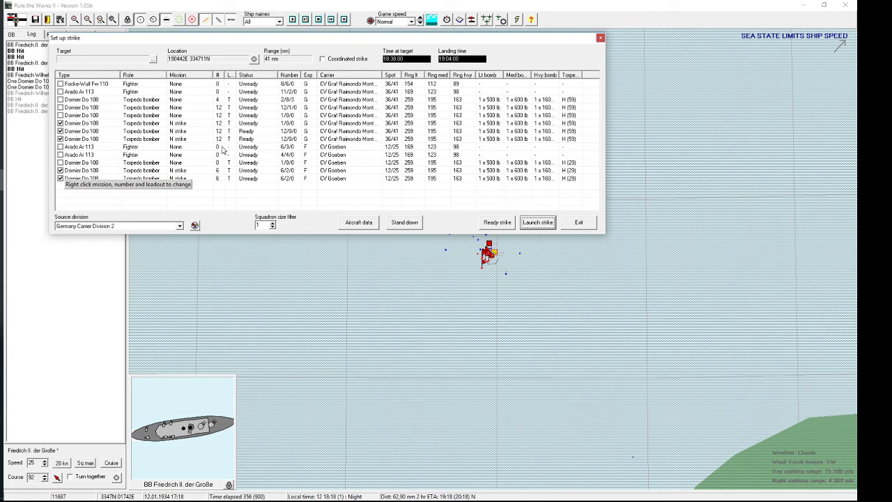
pyautogui.click(538, 221)
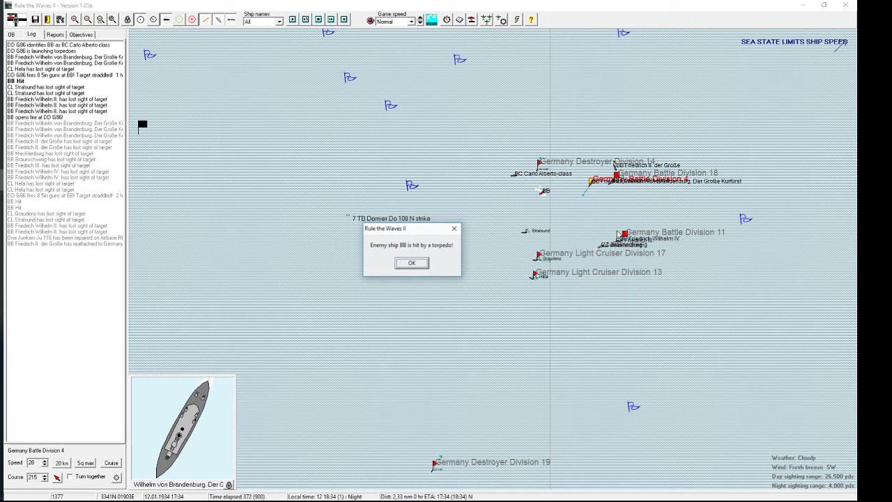
# - Acknowledge the torpedo hit on an enemy battleship and keep the battle running at fast speed
pyautogui.click(411, 262)
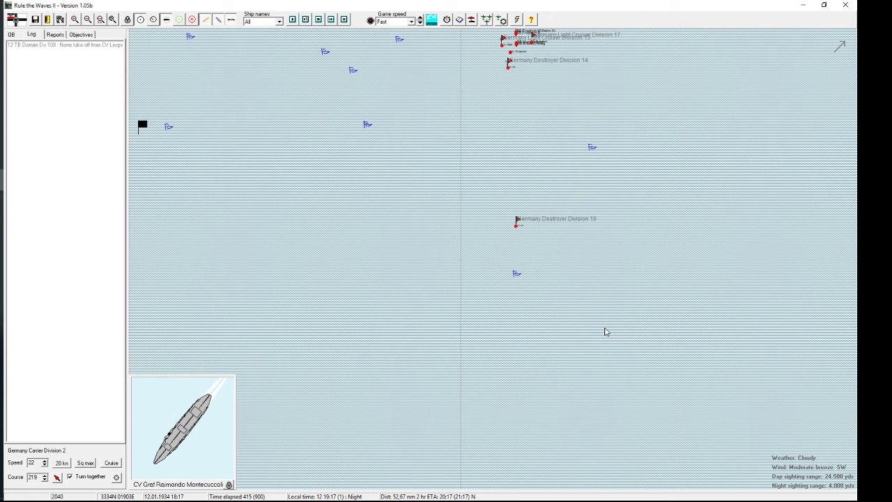
pyautogui.click(331, 20)
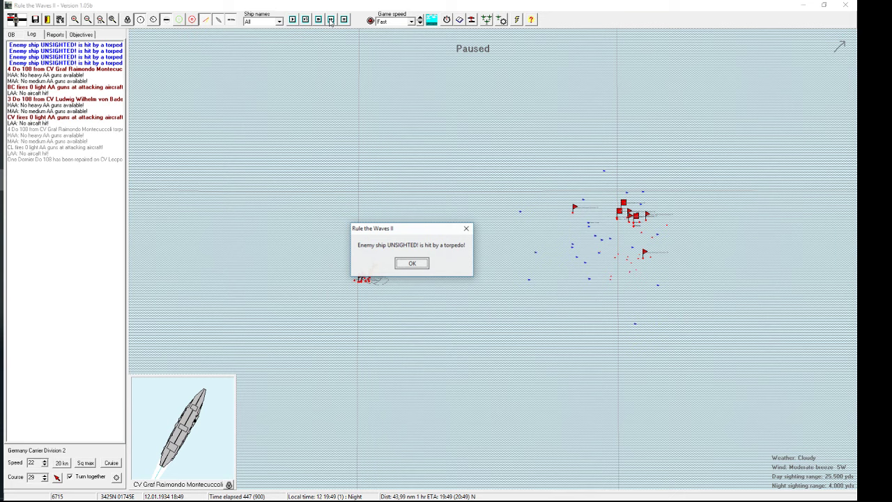
# - Acknowledge the enemy torpedo hit and run on until CL Hela is attacked by a submarine
pyautogui.click(411, 262)
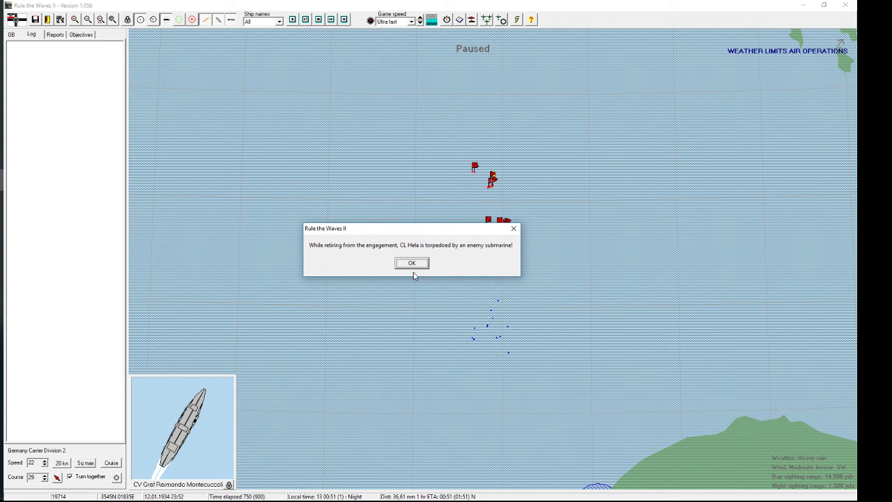
# - Acknowledge the submarine attack on CL Hela, ending the scenario with Germany's major victory
pyautogui.click(411, 262)
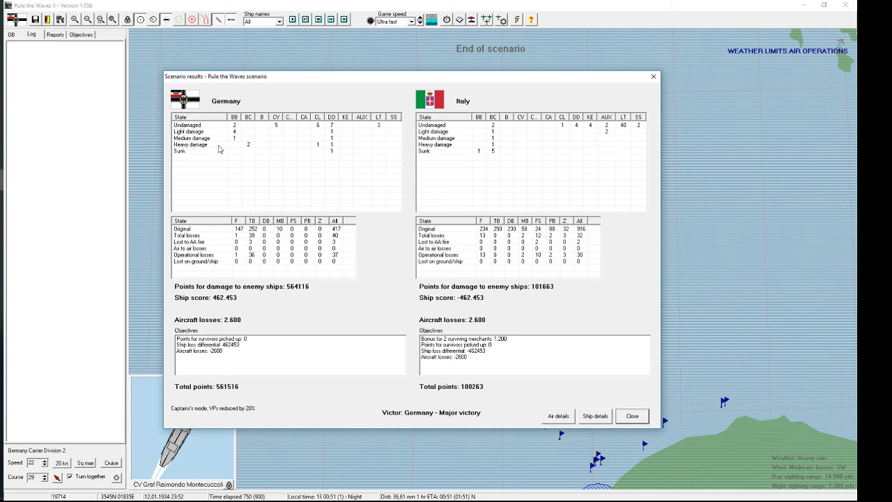
# - Close the scenario results to return to the January 1934 ships-in-service list
pyautogui.click(631, 415)
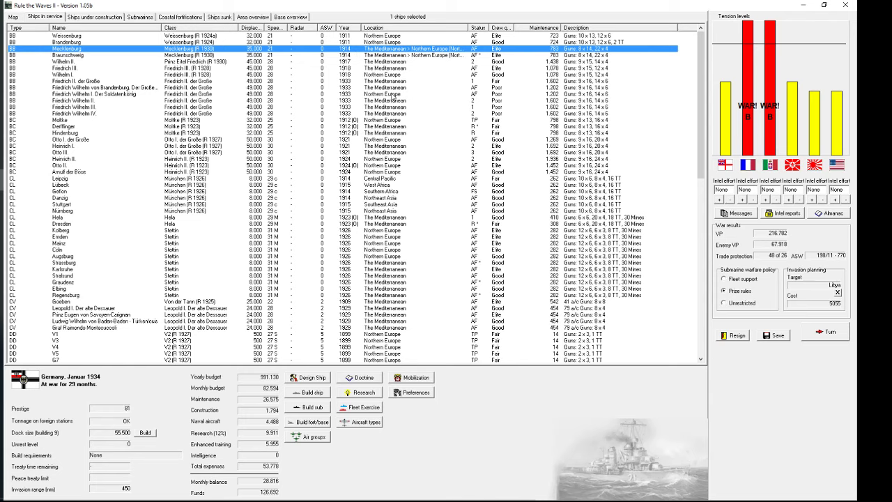
# - Advance the turn and acknowledge the news: French demonstrations, light forces breakthrough, food scarcity, mine damage, interned raider
pyautogui.click(105, 100)
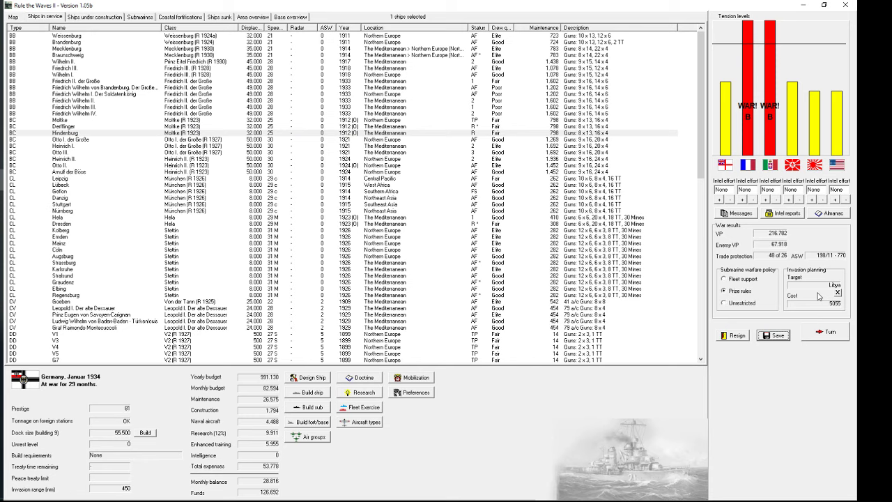
pyautogui.click(825, 332)
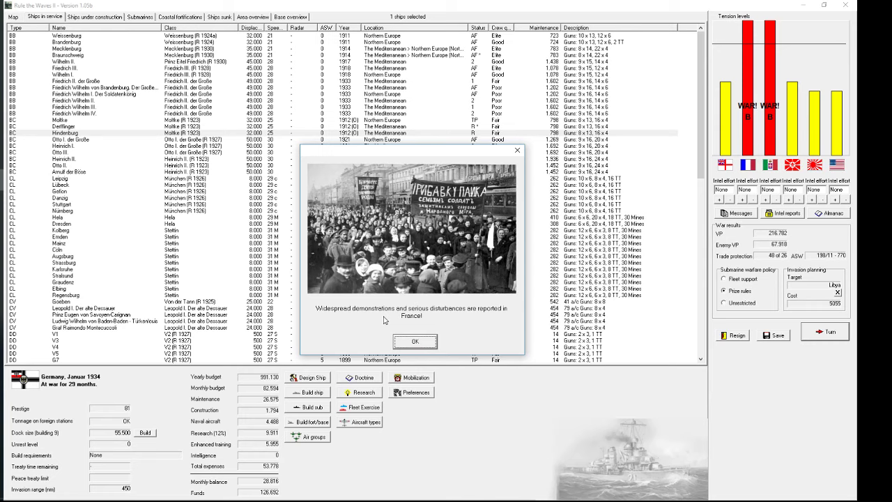
pyautogui.click(416, 340)
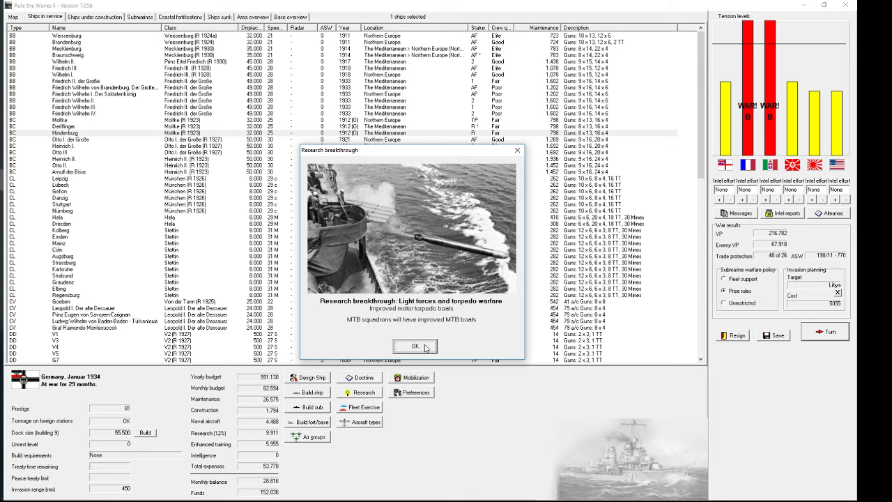
pyautogui.click(416, 346)
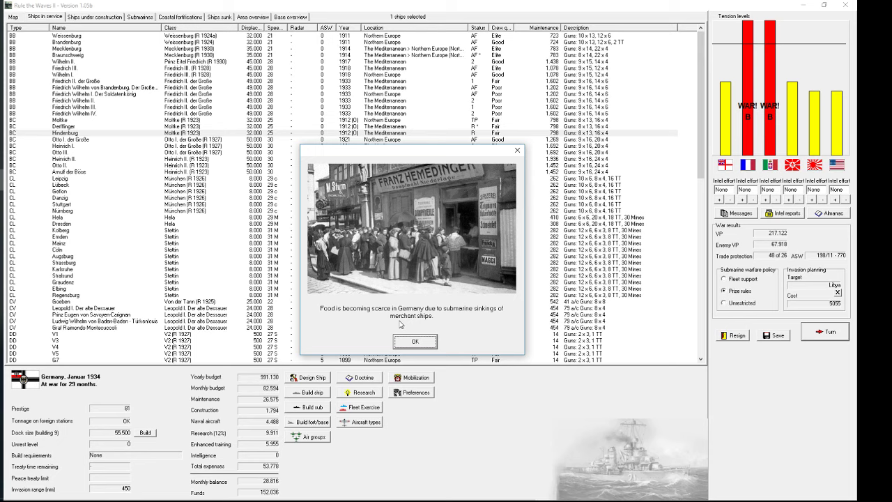
pyautogui.click(414, 341)
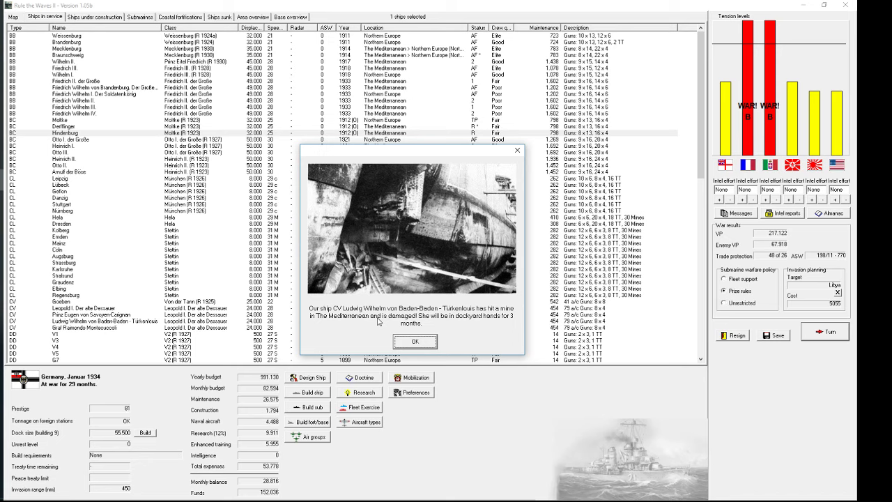
pyautogui.click(415, 340)
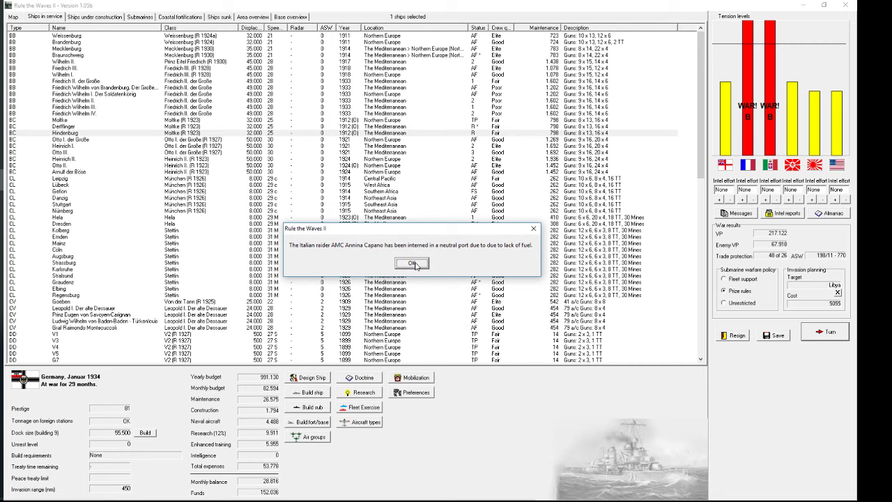
pyautogui.click(411, 264)
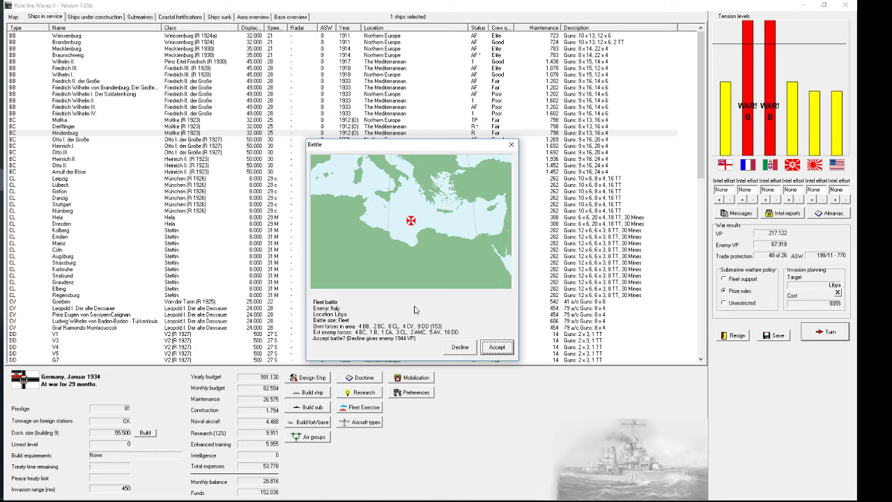
pyautogui.moveTo(118, 448)
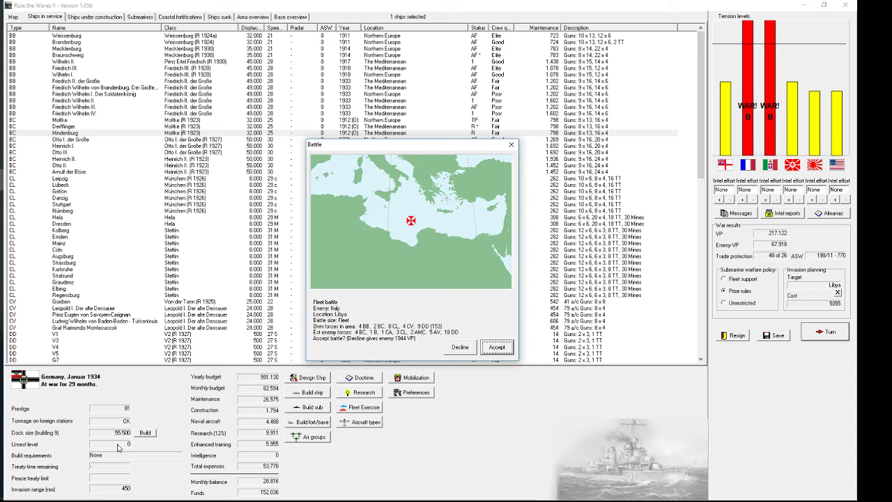
# - Accept the fleet battle off Libya; Italy declines, yielding 2400 VP
pyautogui.click(496, 345)
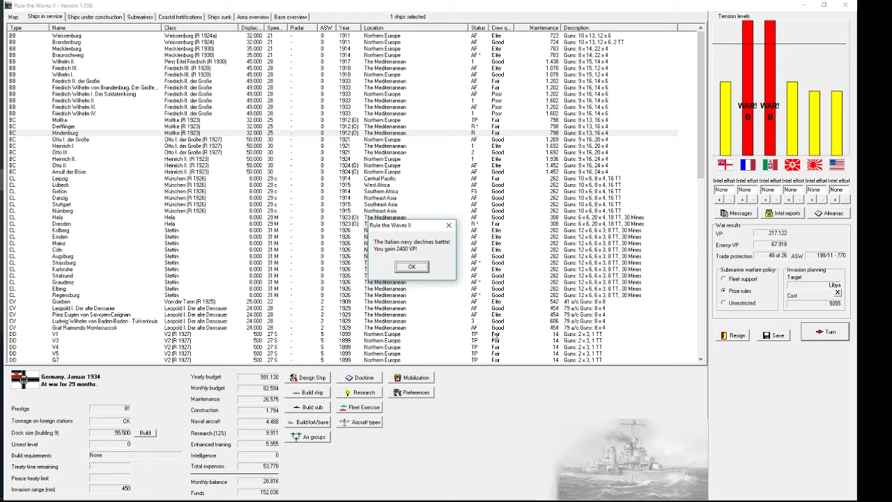
pyautogui.click(411, 266)
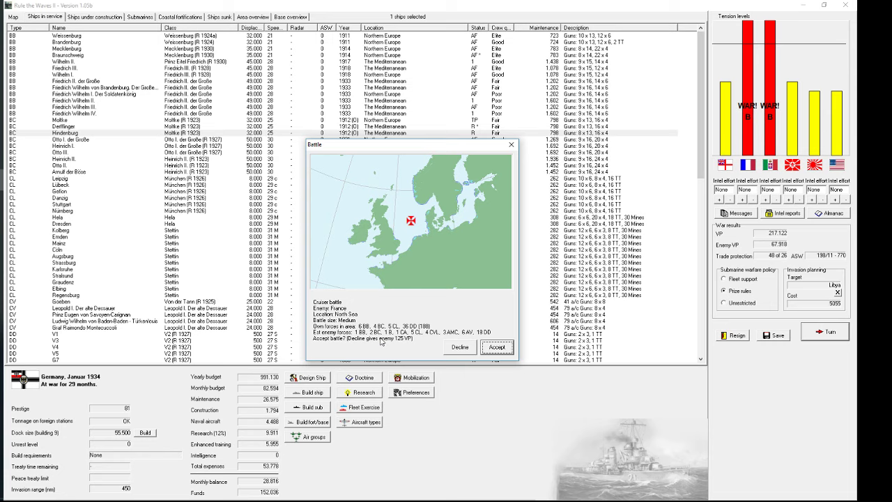
# - Accept the North Sea cruiser battle against France to load the tactical map
pyautogui.click(496, 346)
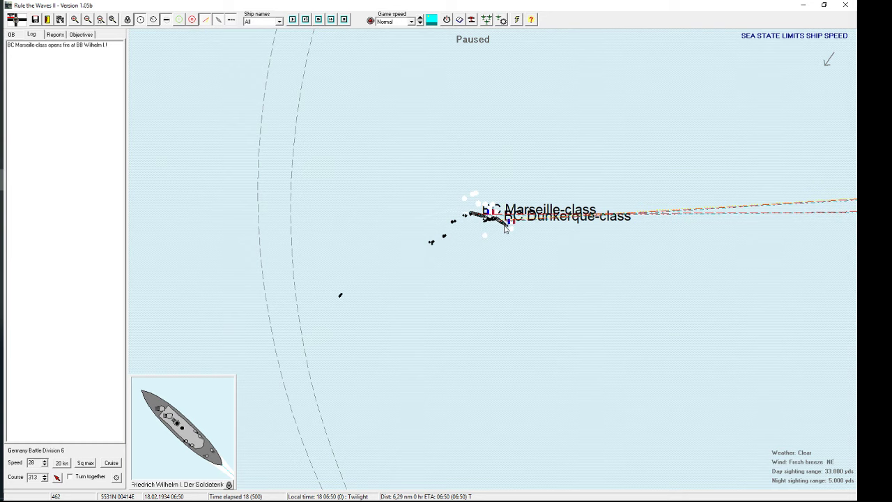
# - Review BB Wilhelm I's gunnery, damage and speed, then bring up the nearby enemy's class card
pyautogui.click(509, 221)
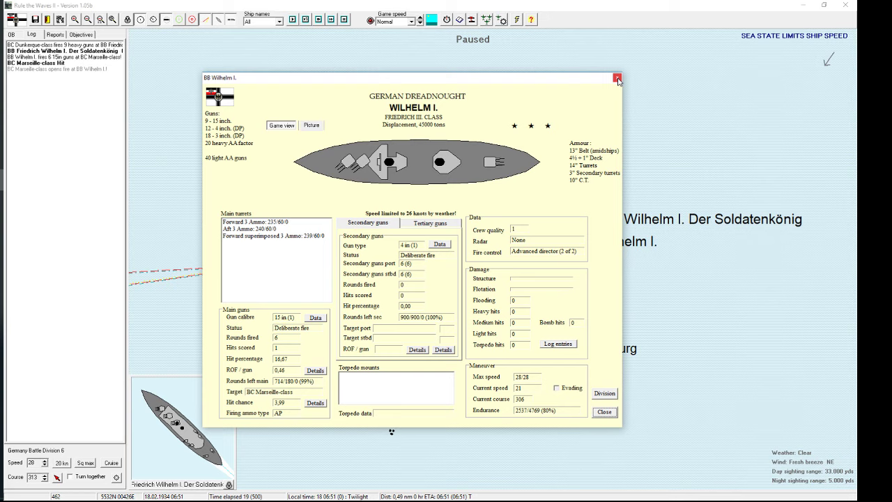
pyautogui.click(616, 78)
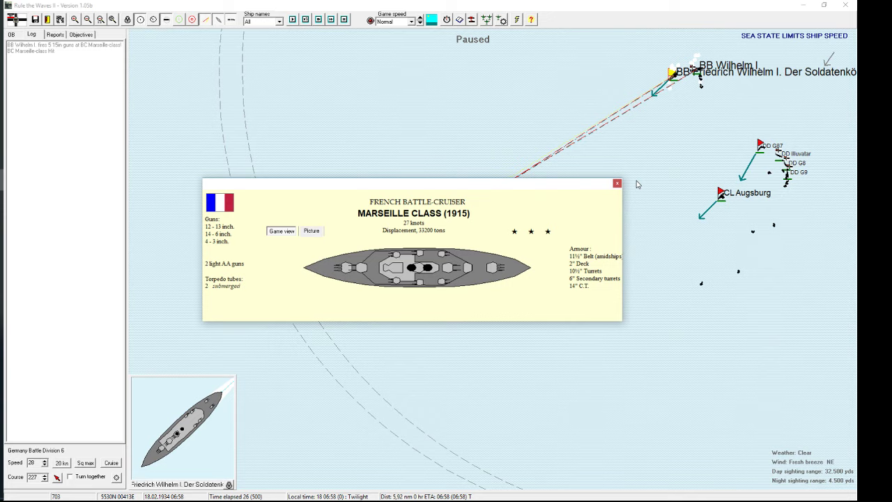
# - Dismiss the French Marseille-class battlecruiser card and let the engagement run on
pyautogui.click(615, 184)
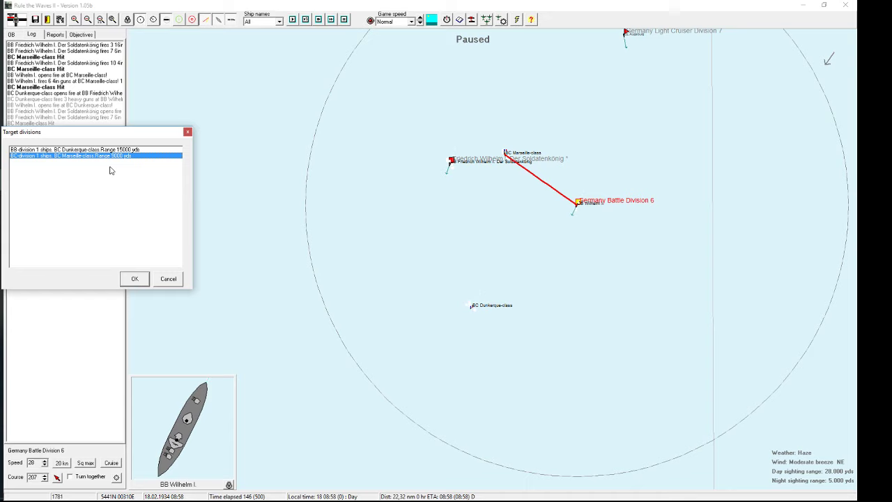
# - Target Battle Division 6 on the Dunkerque-class battlecruiser division and dismiss its class card
pyautogui.click(134, 278)
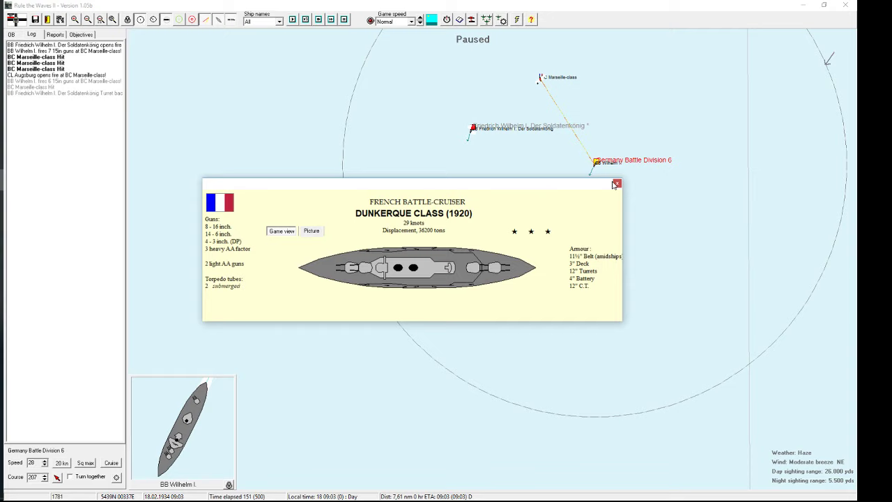
pyautogui.click(616, 184)
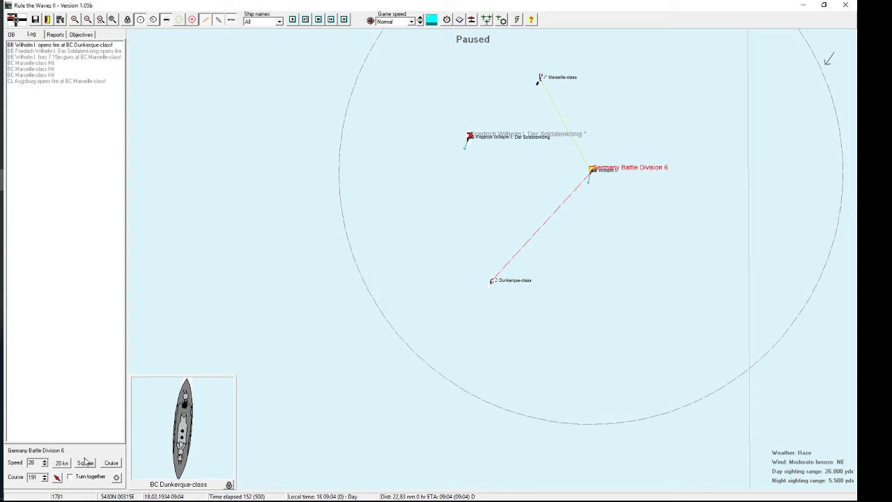
pyautogui.click(471, 137)
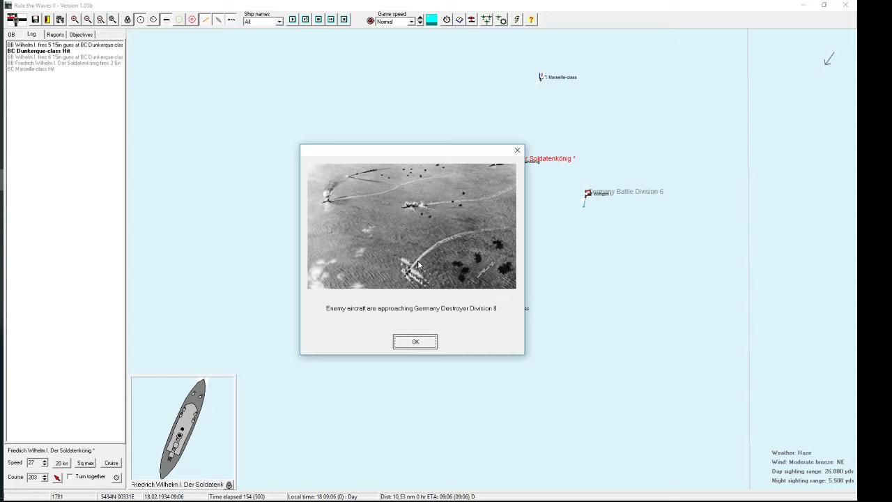
# - Acknowledge the enemy aircraft and low main ammo warnings so the battle keeps running
pyautogui.click(415, 342)
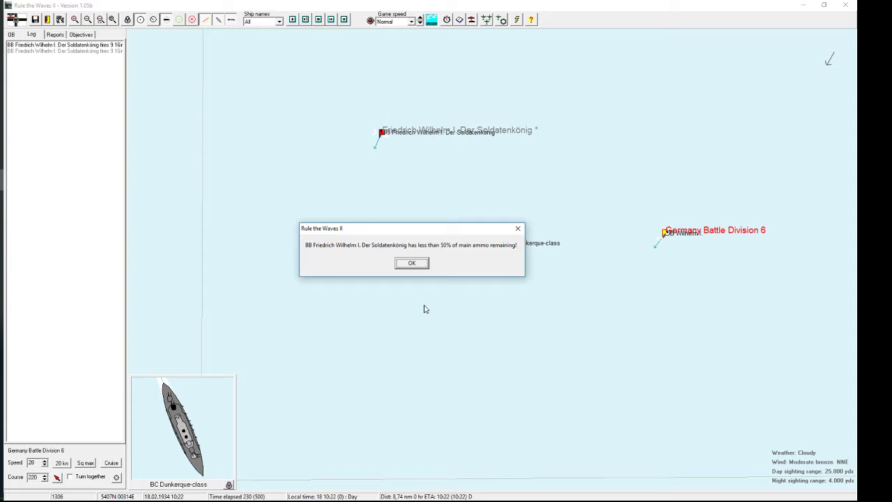
pyautogui.click(411, 262)
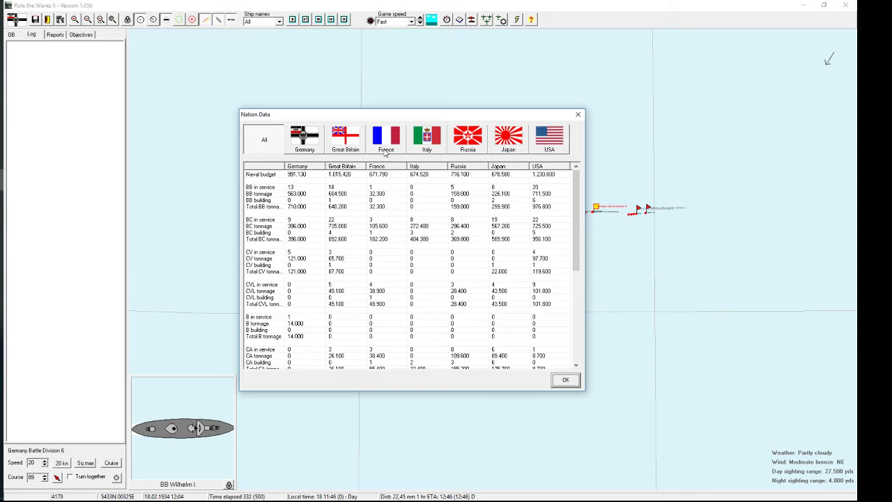
# - Close the Nation Data comparison and let the battle run to U-77's torpedo report
pyautogui.click(566, 379)
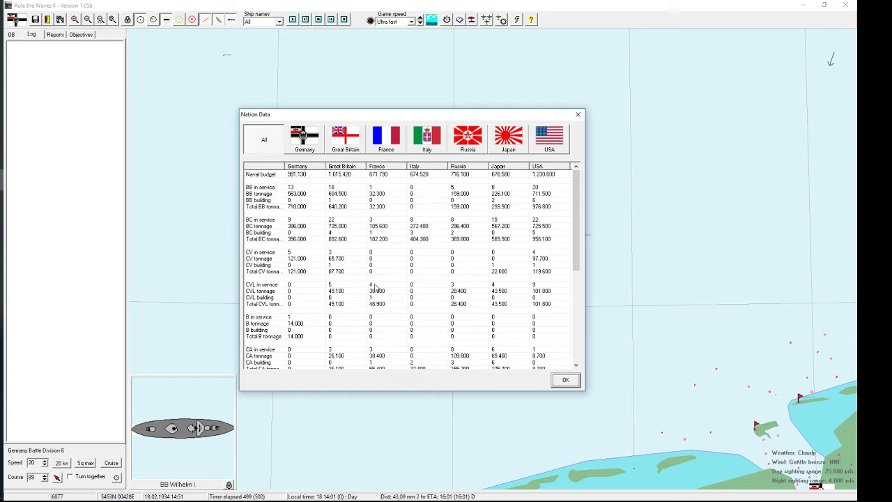
pyautogui.click(566, 379)
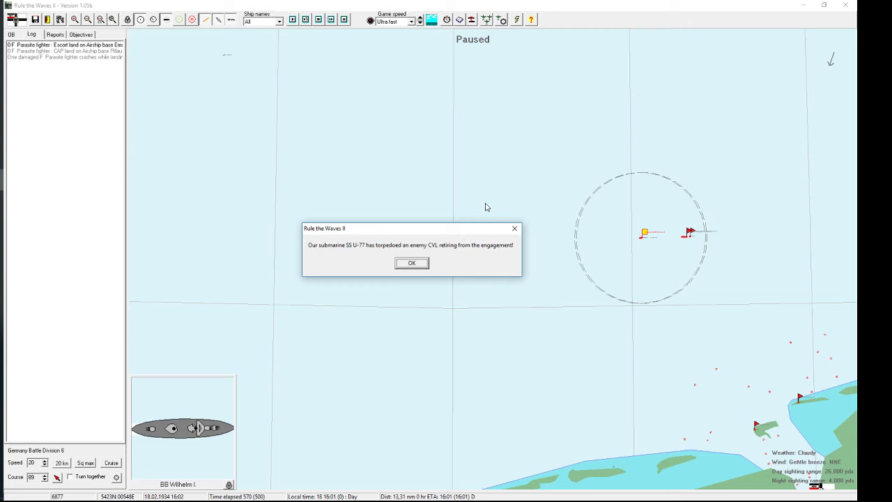
# - Acknowledge the submarine torpedo hit and close the scenario results on a German major victory
pyautogui.click(411, 261)
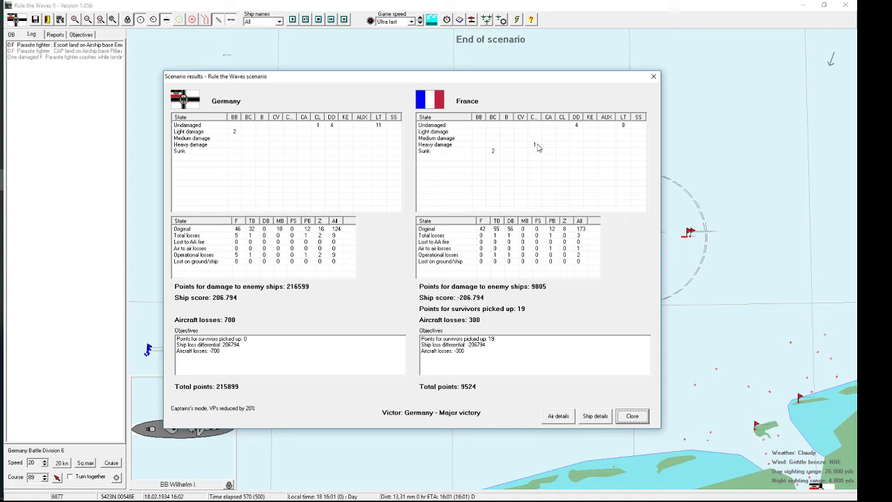
pyautogui.click(631, 415)
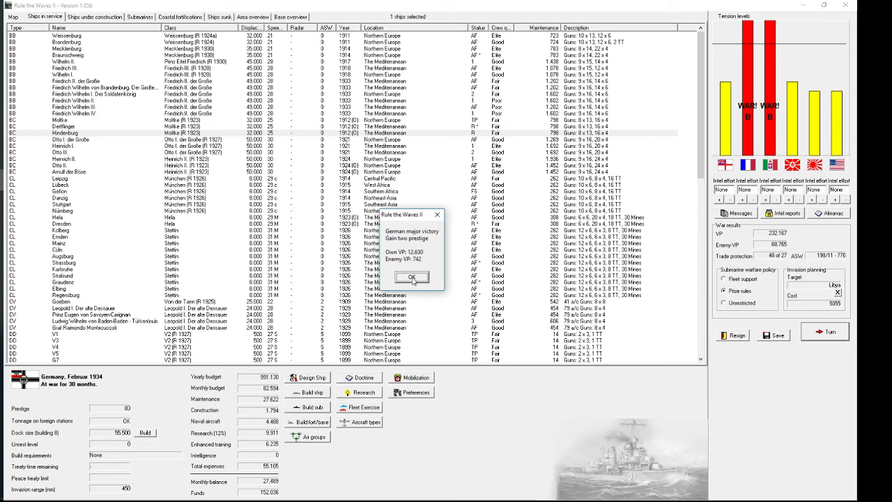
# - Accept the victory summary and order carrier Gerhard von Scharnhorst from the build screen
pyautogui.click(412, 276)
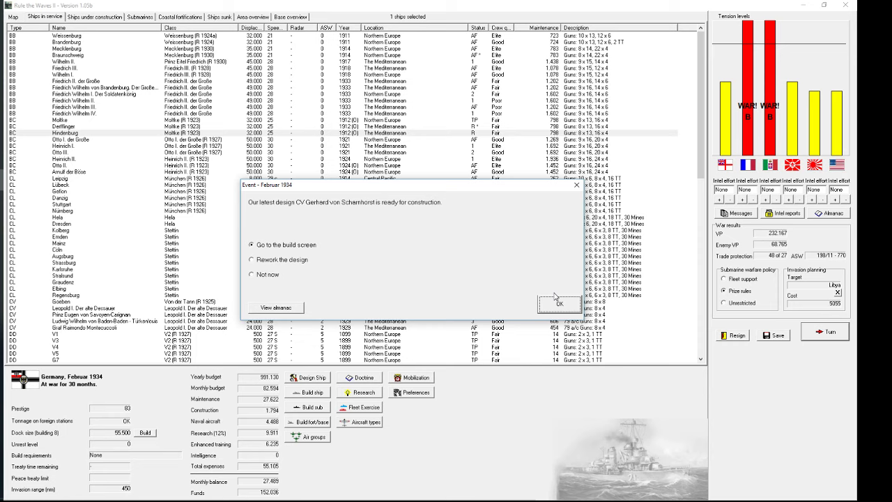
pyautogui.click(559, 304)
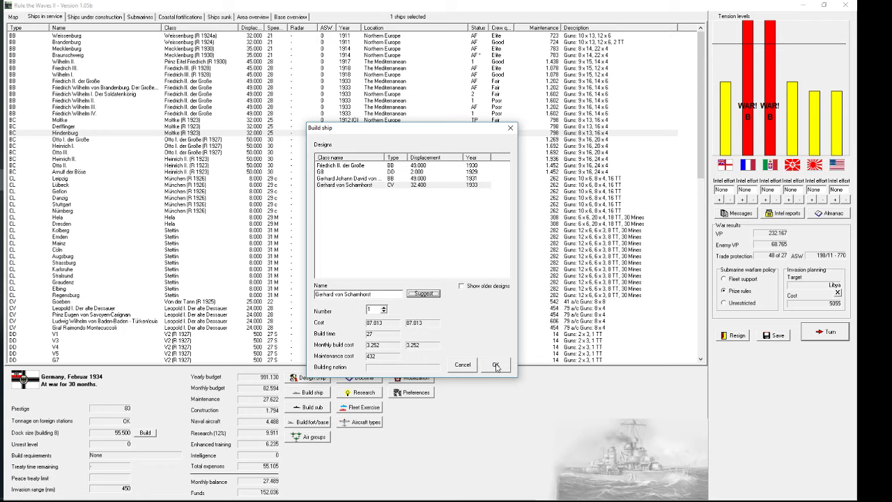
pyautogui.click(496, 365)
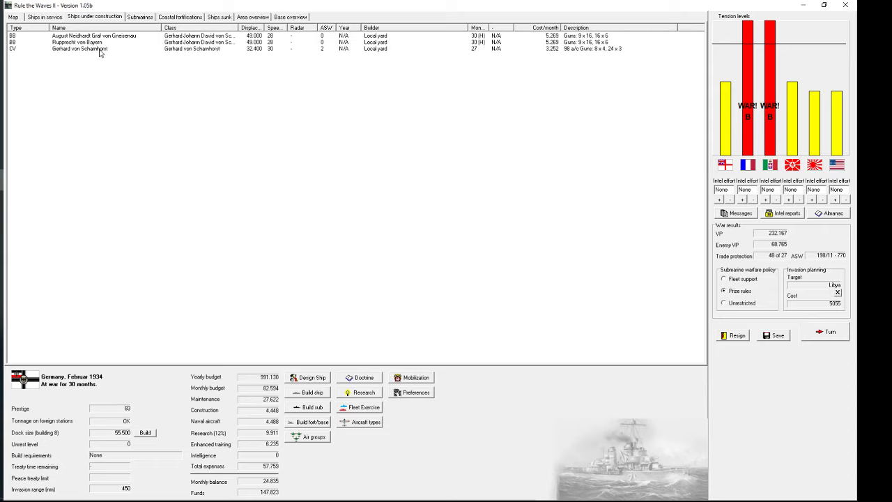
# - Rename the CV to Gerhard Johann David von Scharnhorst and select Rupprecht von Bayern for scrapping
pyautogui.click(80, 49)
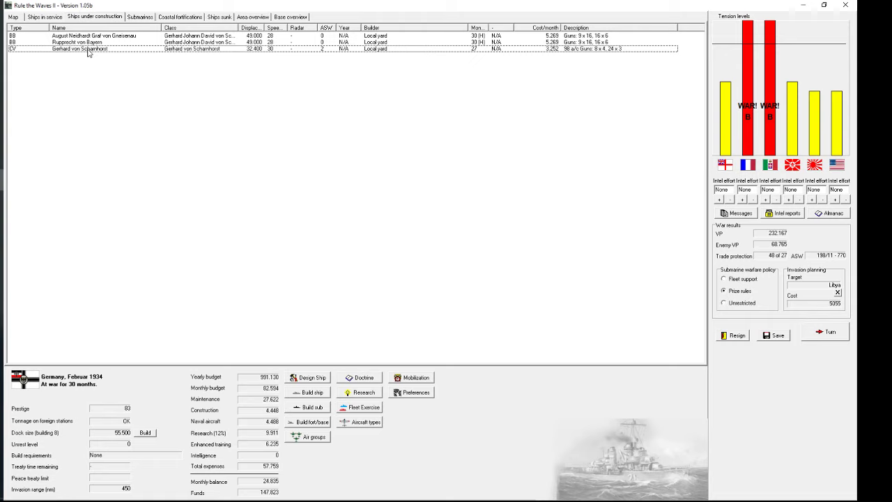
pyautogui.doubleClick(79, 48)
pyautogui.write('Gerhard Jovon Scharnhorst')
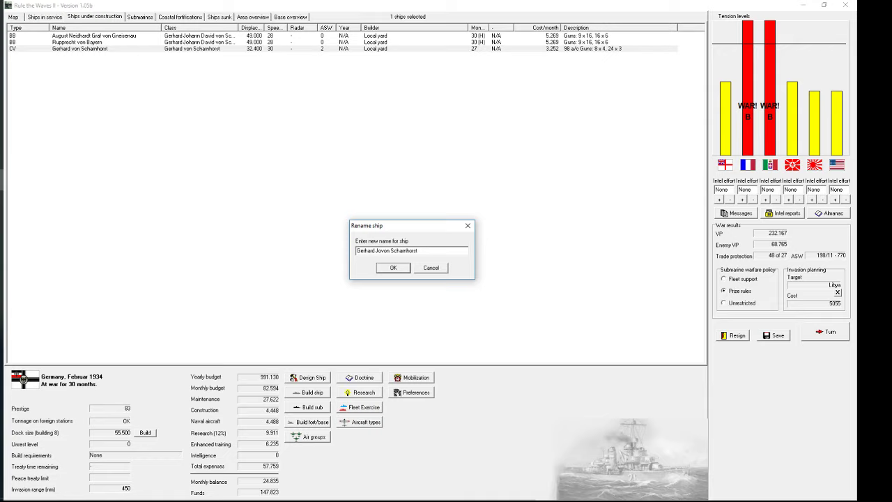
pyautogui.click(393, 268)
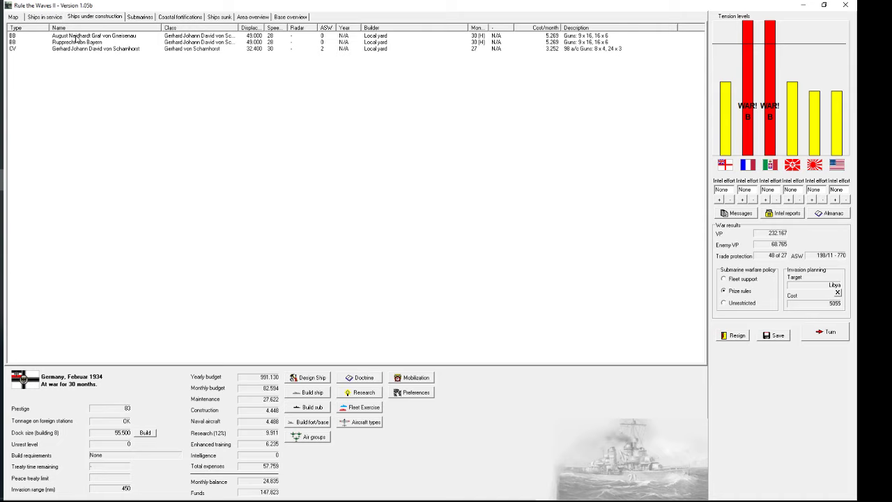
pyautogui.click(312, 391)
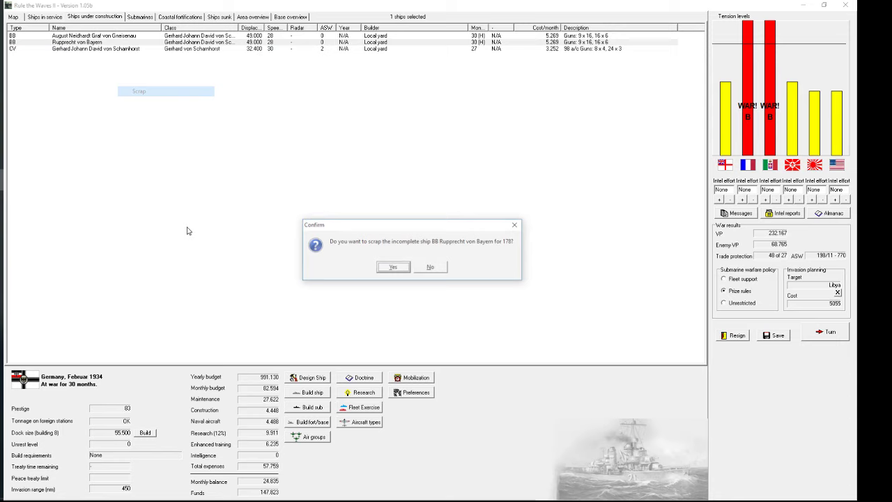
# - Confirm scrapping Rupprecht von Bayern and order Graf von Zeppelin from the Gneisenau carrier design
pyautogui.click(393, 266)
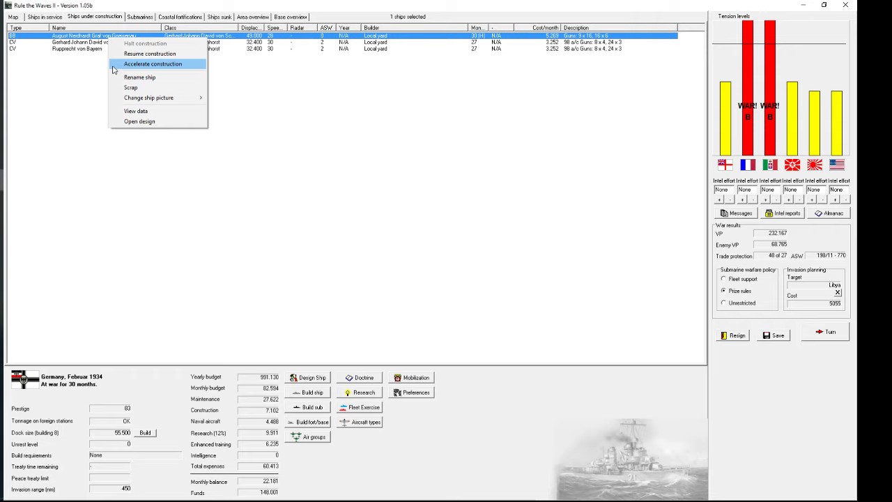
pyautogui.moveTo(143, 120)
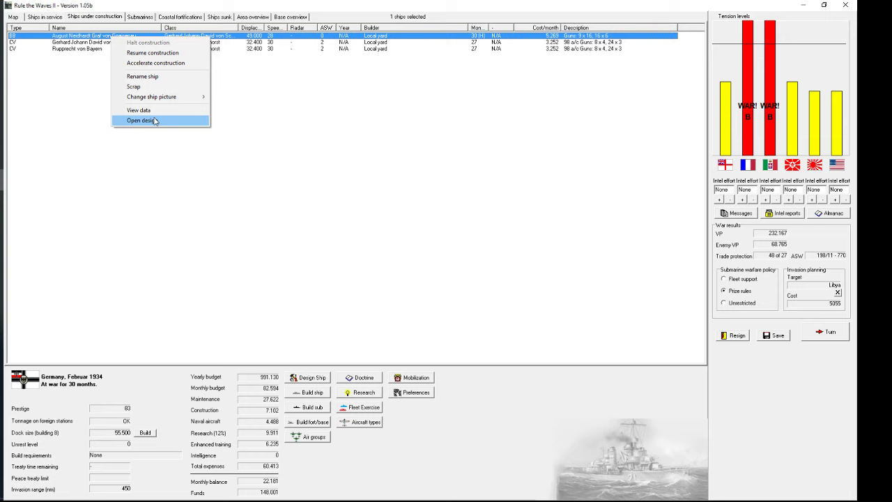
pyautogui.click(141, 120)
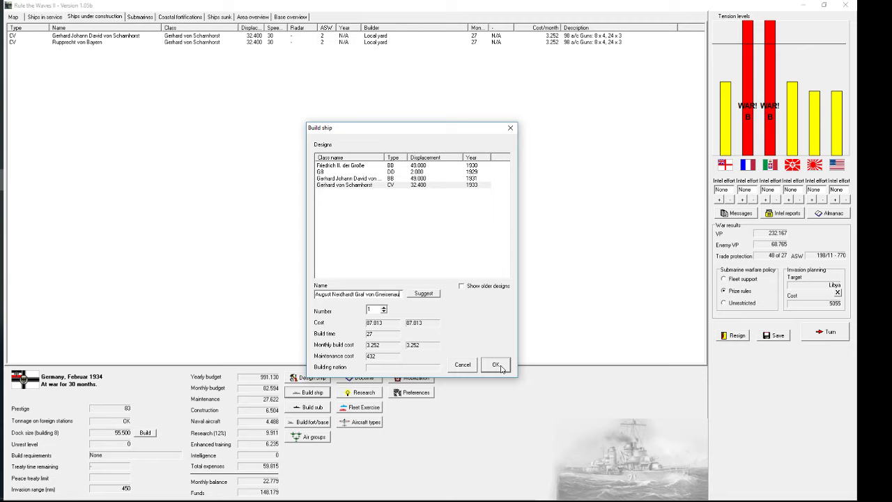
pyautogui.click(496, 363)
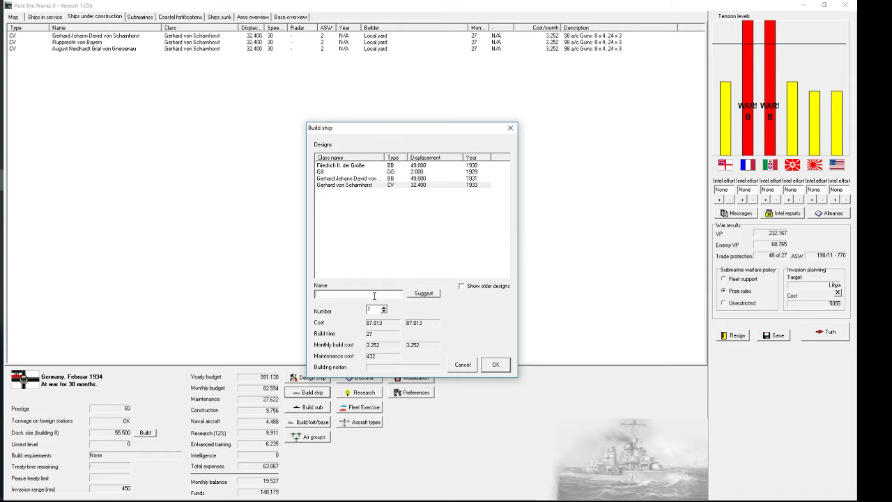
pyautogui.click(496, 364)
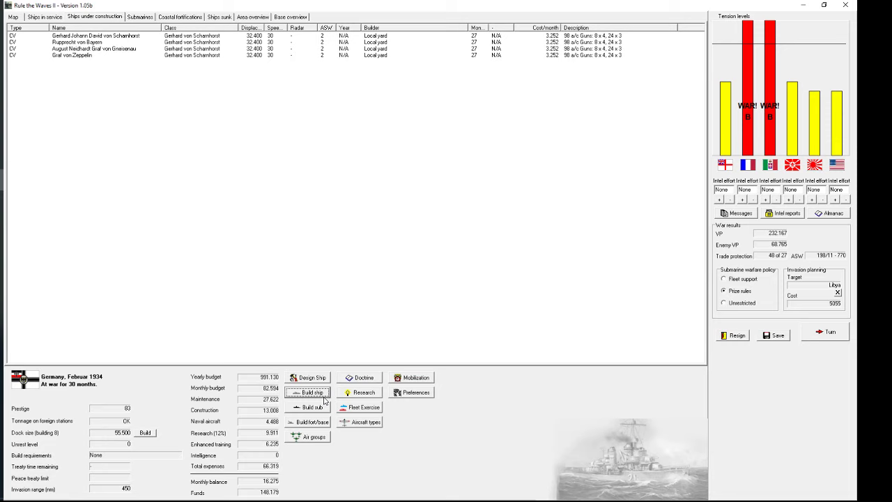
# - Order two more Scharnhorst-class carriers, Peter Strasser and a third sister ship
pyautogui.click(312, 391)
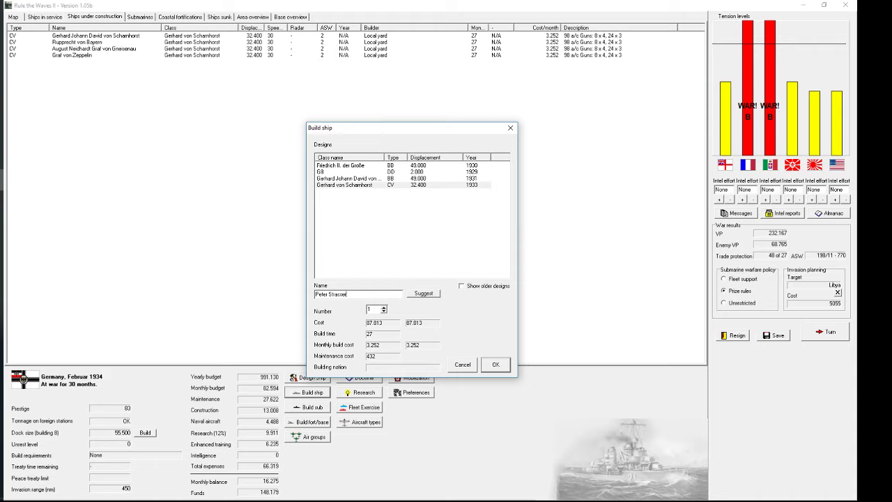
pyautogui.click(495, 364)
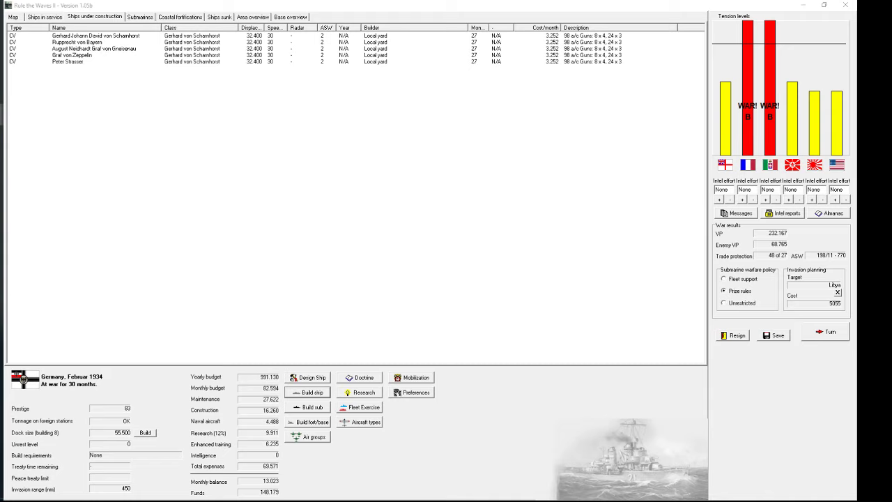
pyautogui.click(312, 392)
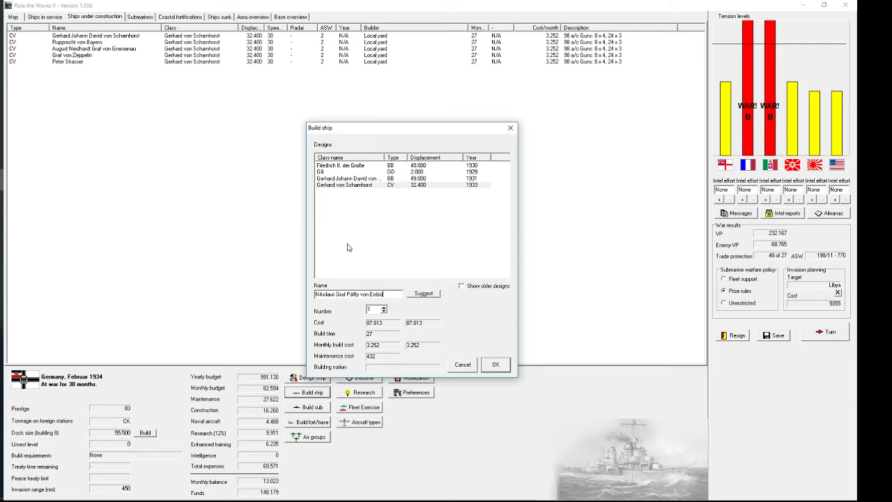
pyautogui.click(496, 365)
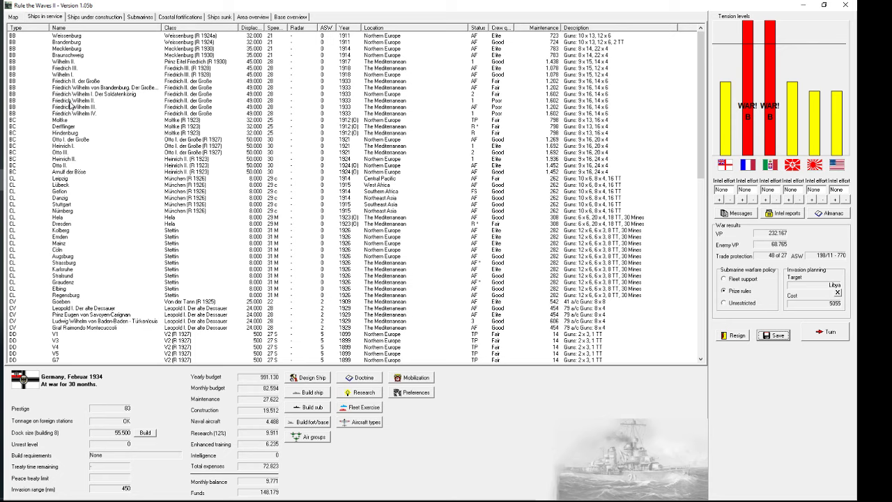
pyautogui.moveTo(62, 184)
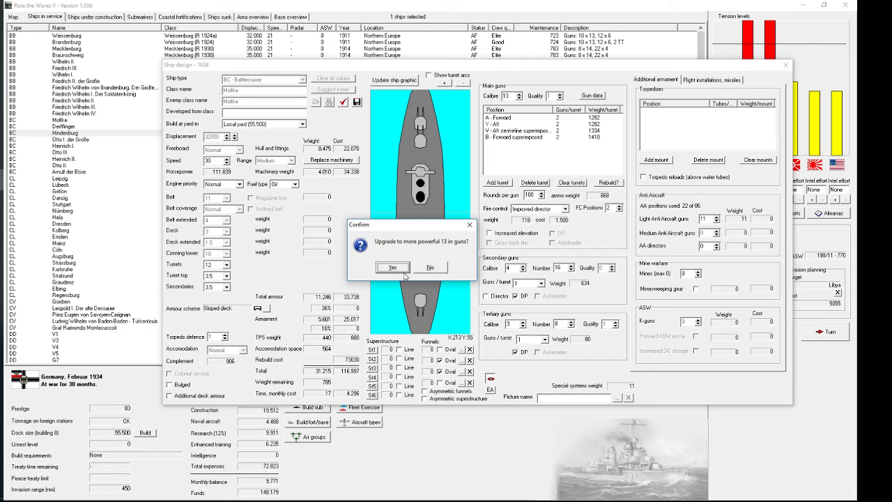
pyautogui.click(393, 268)
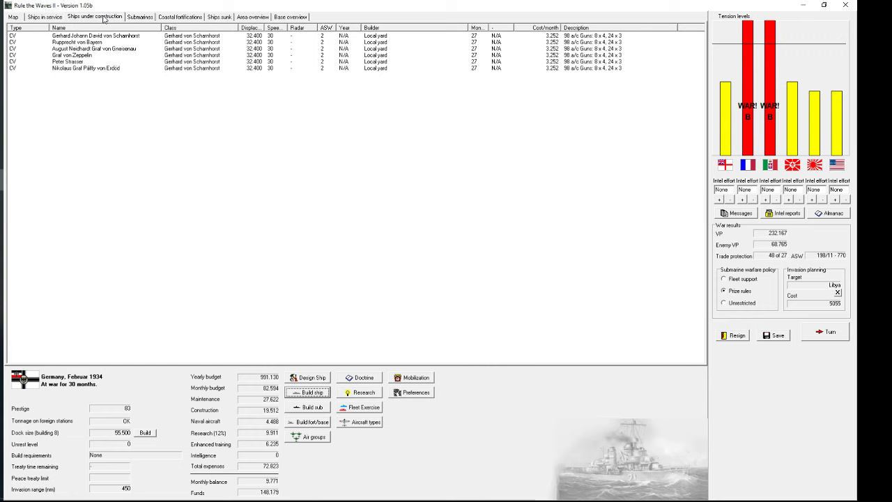
pyautogui.click(44, 17)
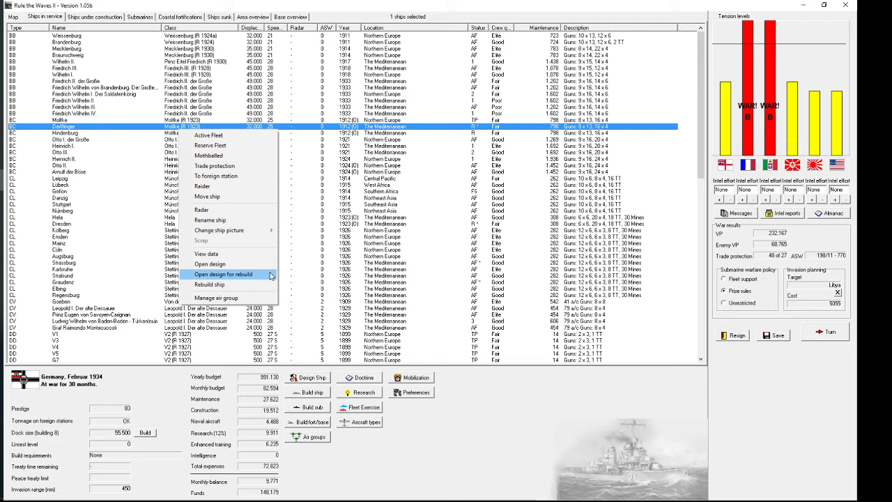
pyautogui.click(223, 273)
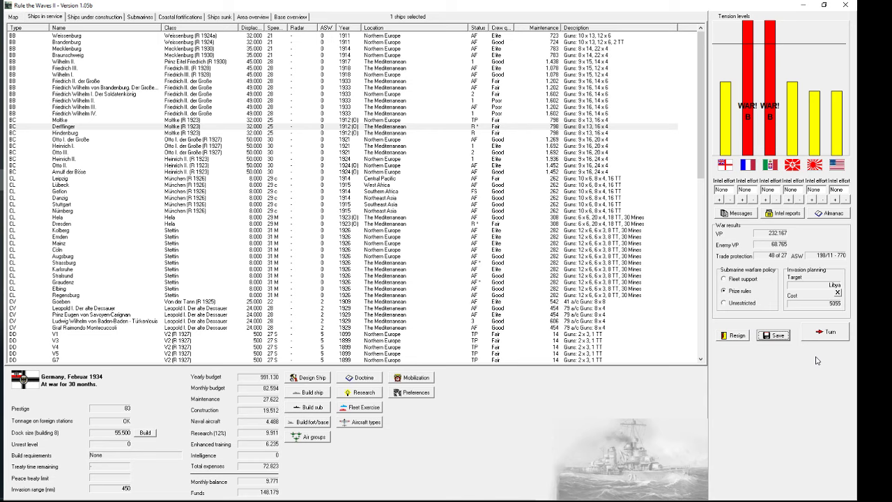
pyautogui.click(824, 331)
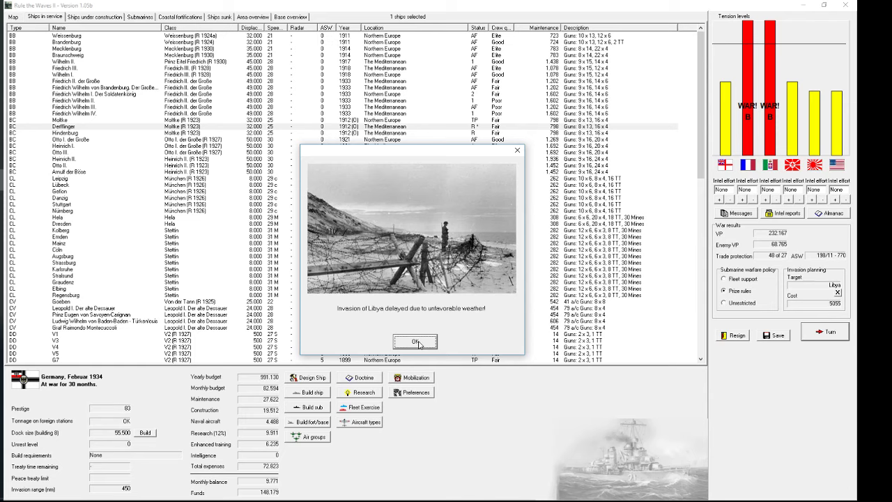
# - Settle March 1934 events: Libya delay, Friedrich Wilhelm III damage, Emden auto-resolved interception, G89 mined
pyautogui.click(415, 342)
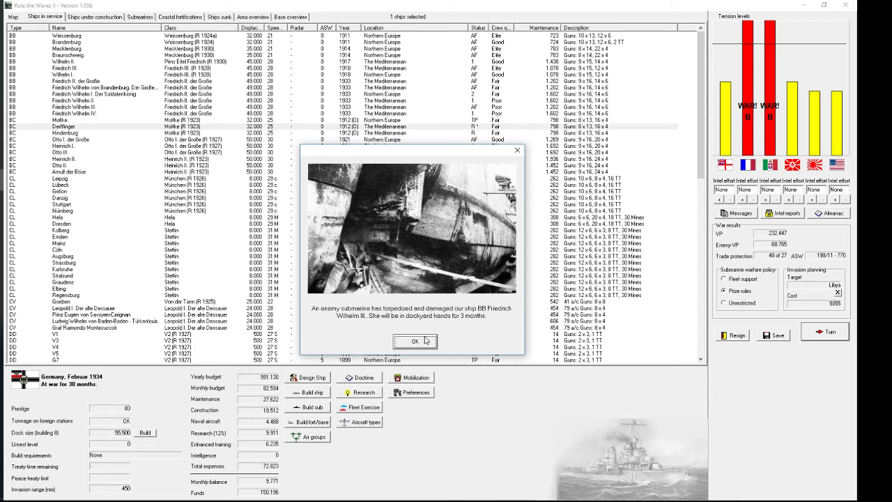
pyautogui.click(415, 340)
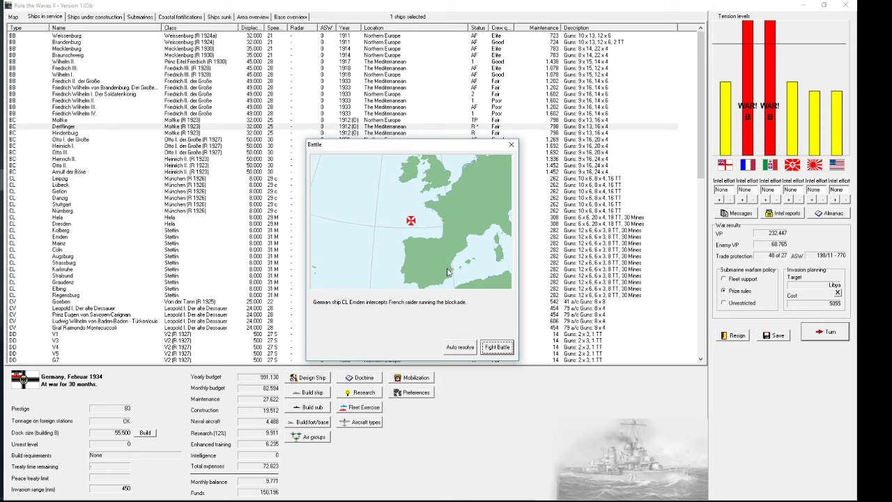
pyautogui.click(496, 347)
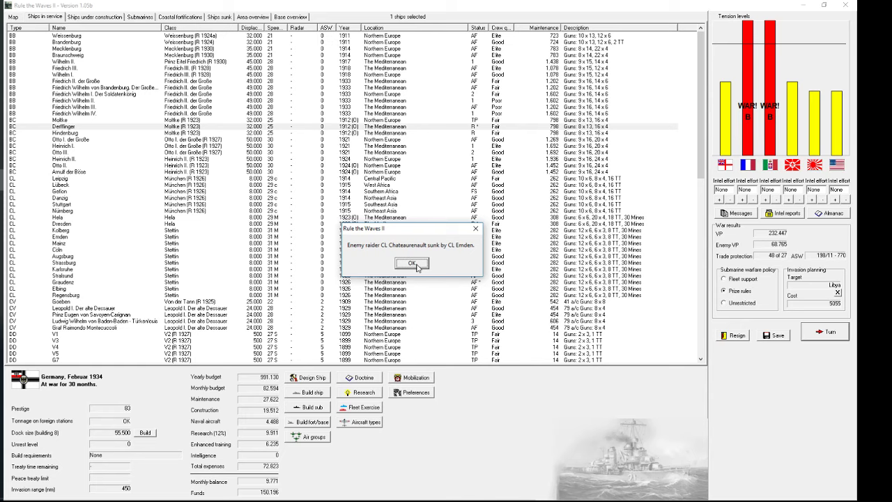
pyautogui.click(411, 262)
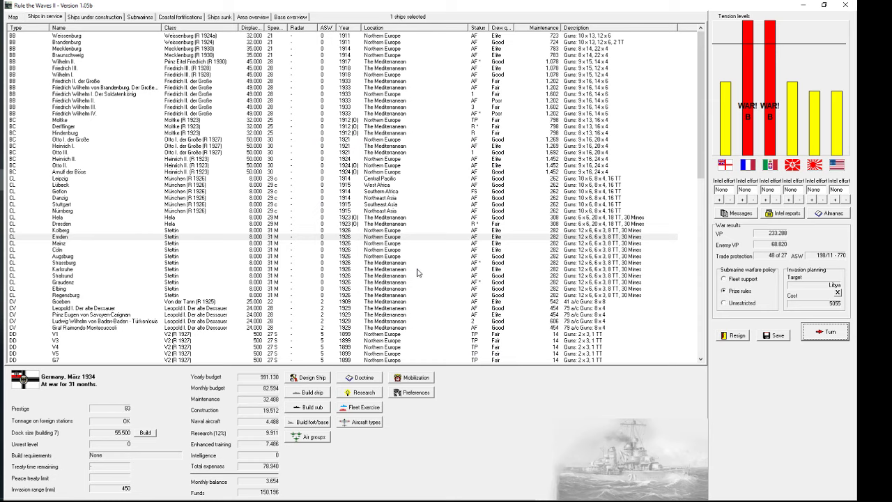
pyautogui.click(825, 332)
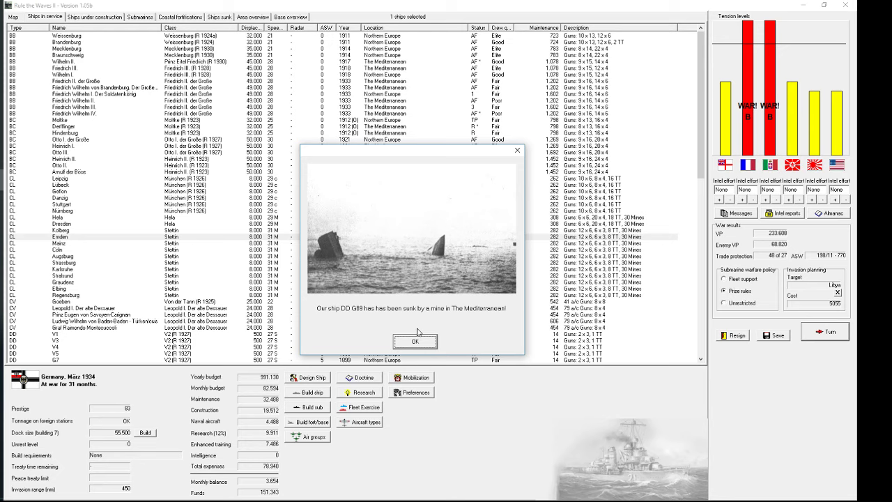
pyautogui.click(414, 340)
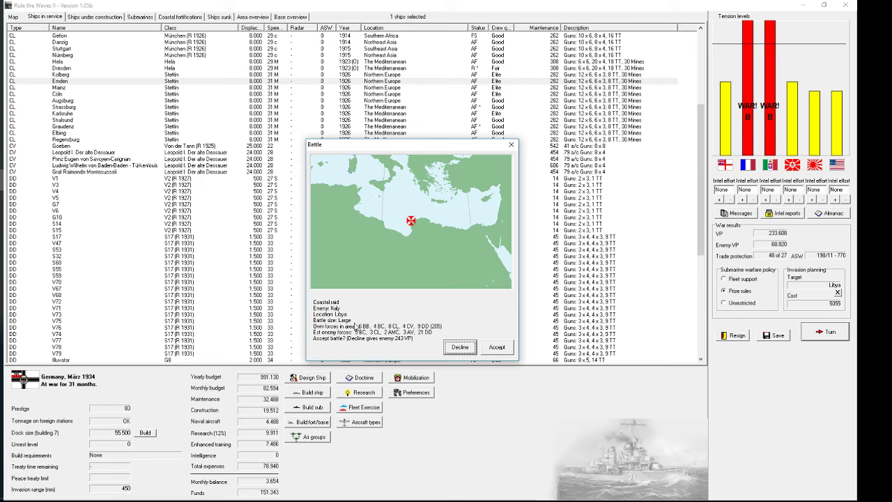
# - Accept the offered Mediterranean fleet battle off Libya and enter the tactical map
pyautogui.click(496, 347)
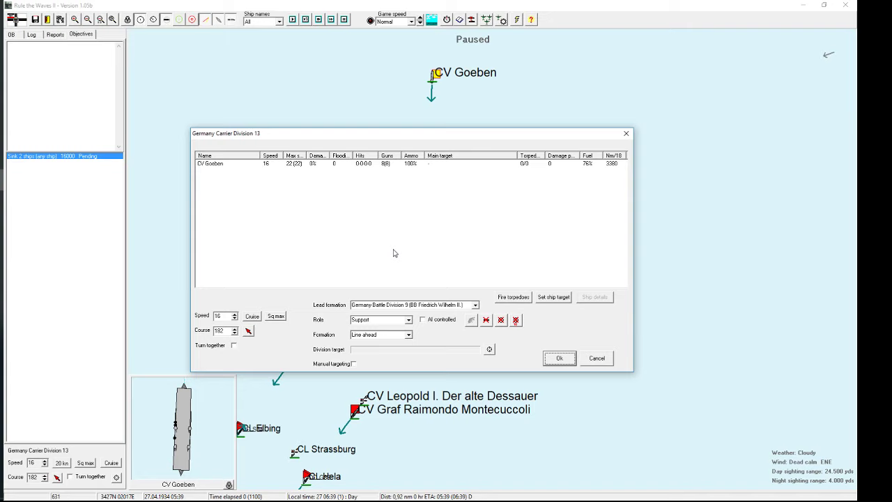
# - Confirm Carrier Division 13's orders and bring up BC Heinrich I's ship data sheet
pyautogui.click(559, 357)
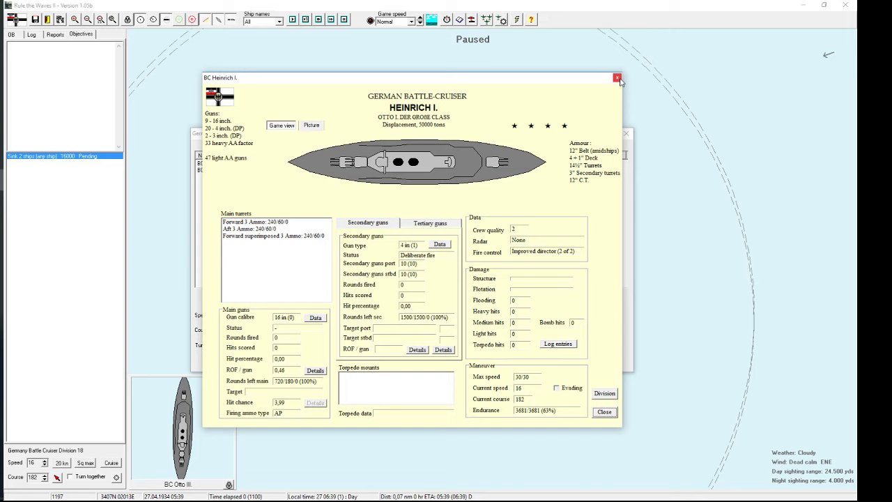
# - Close Heinrich I's data sheet so Battle Division 9's orders can be reviewed
pyautogui.click(616, 78)
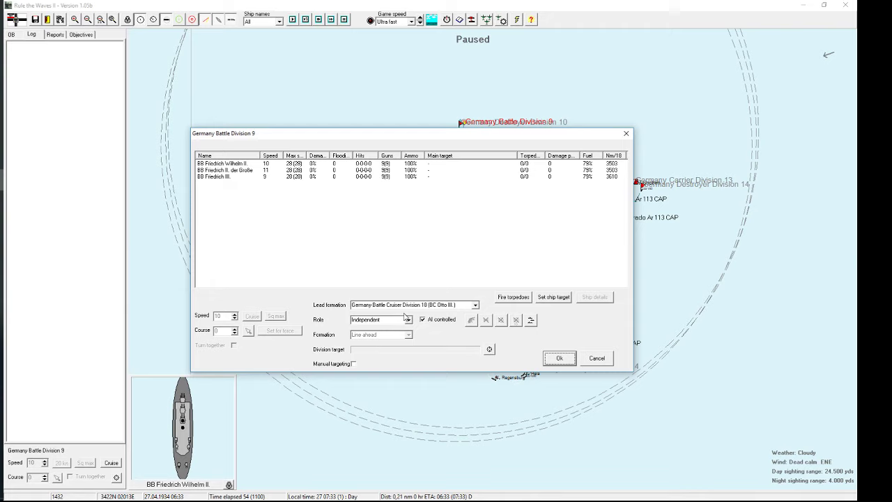
# - Confirm Battle Division 9's orders, leaving it under AI control
pyautogui.click(559, 357)
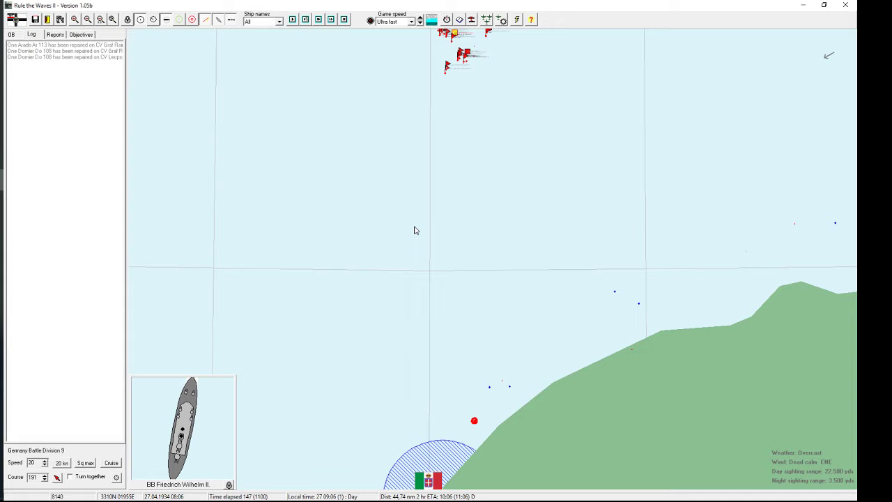
# - Check the flagship's position and time to dusk, then acknowledge enemy aircraft approaching Destroyer Division 32
pyautogui.click(447, 19)
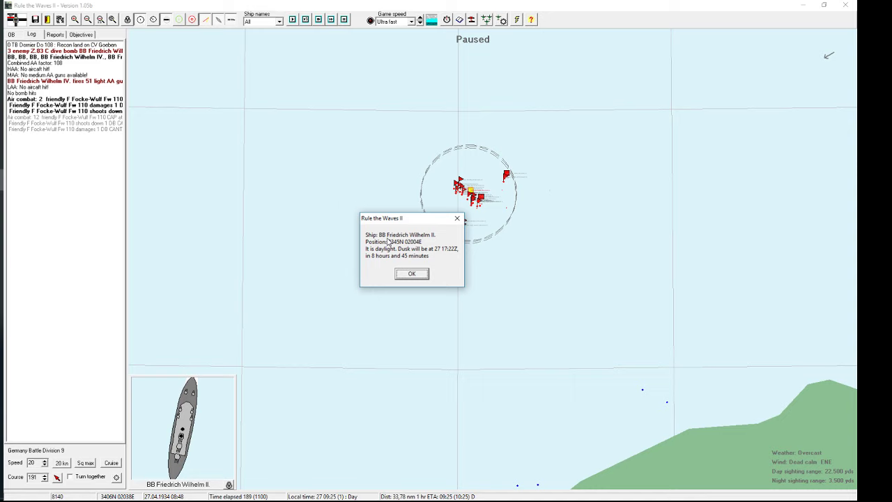
pyautogui.click(411, 273)
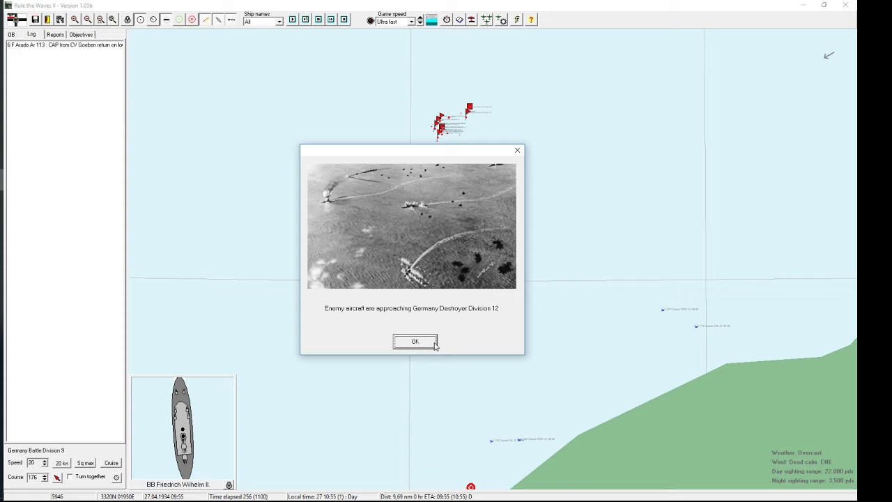
pyautogui.click(416, 340)
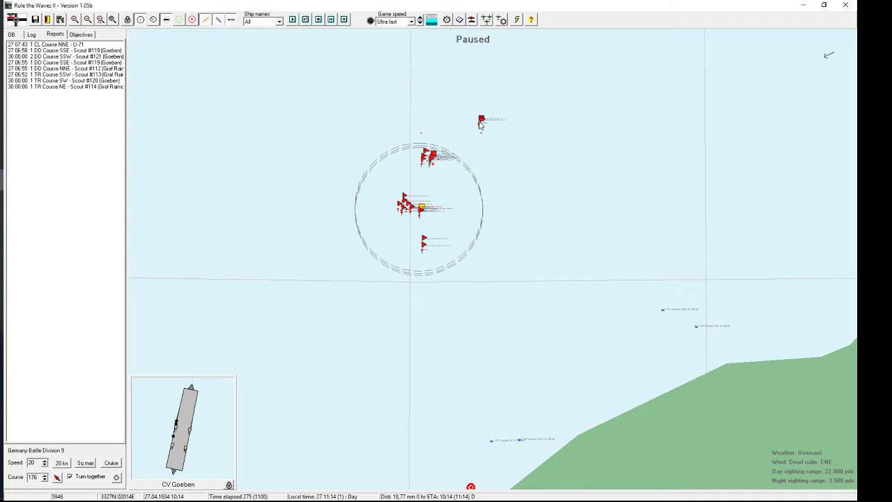
# - Unpause the battle so the German fleet steams toward Benghazi
pyautogui.click(30, 34)
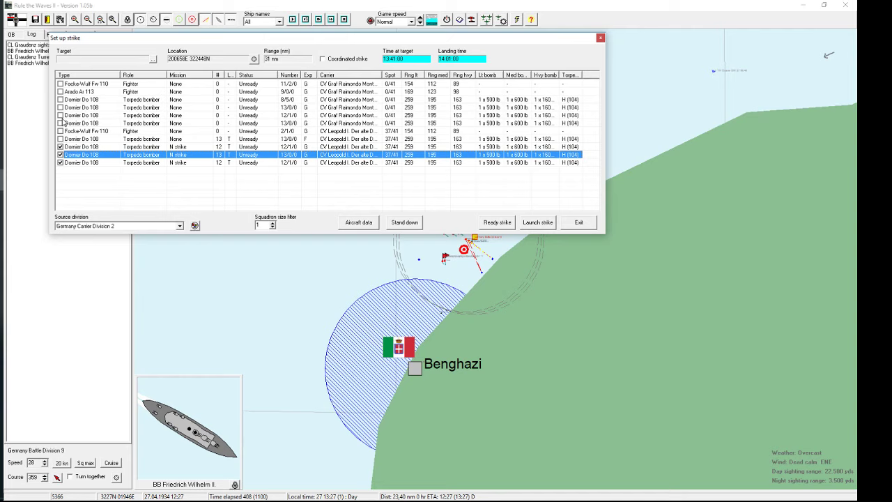
# - Add the Dornier Do 100 torpedo bomber squadrons from Carrier Divisions 2 and 13 to the strike
pyautogui.click(178, 226)
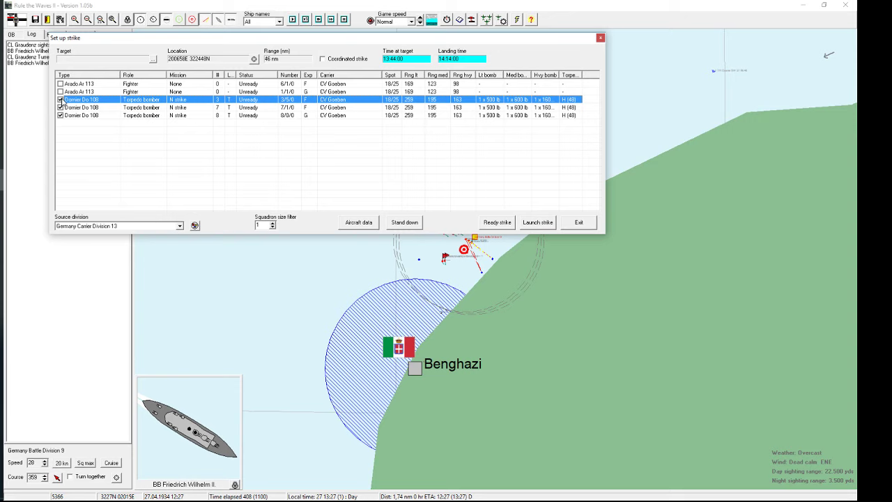
pyautogui.click(577, 221)
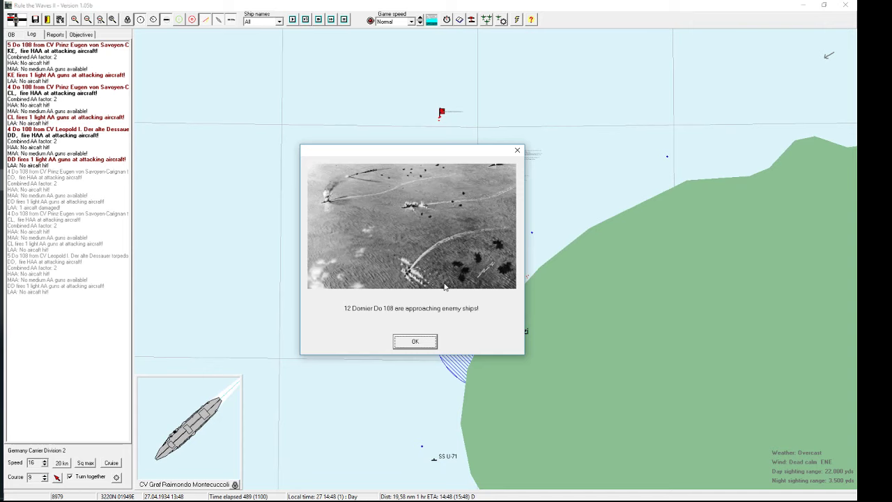
# - Acknowledge two bomber-approach reports and raise the game speed to Fast
pyautogui.click(415, 340)
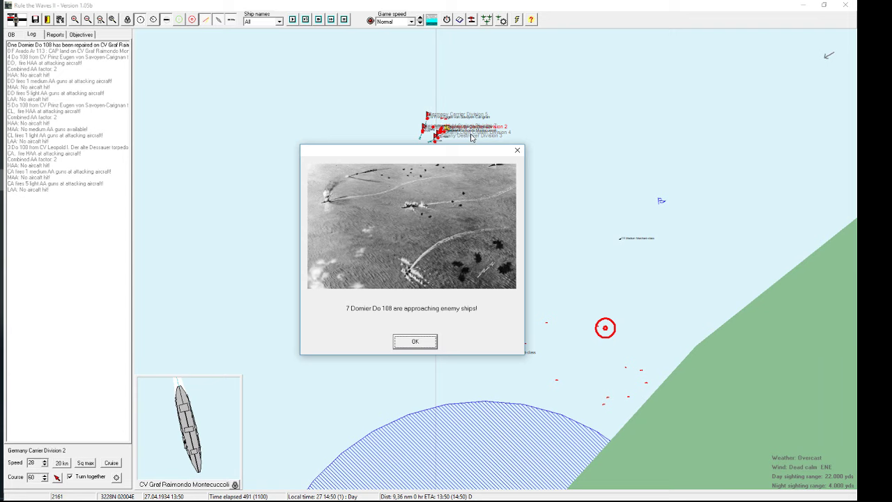
pyautogui.click(415, 340)
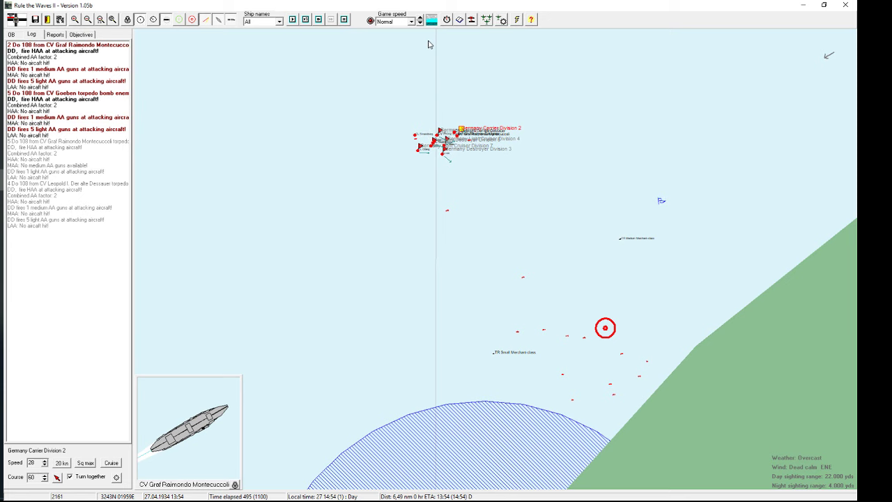
pyautogui.click(331, 19)
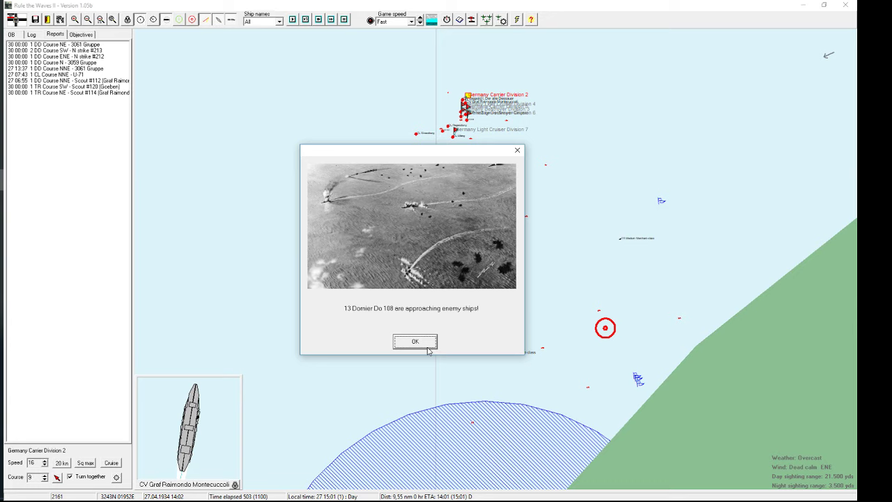
# - Dismiss the 13-bomber report, advance time, and confirm Light Cruiser Division 4's orders
pyautogui.click(415, 342)
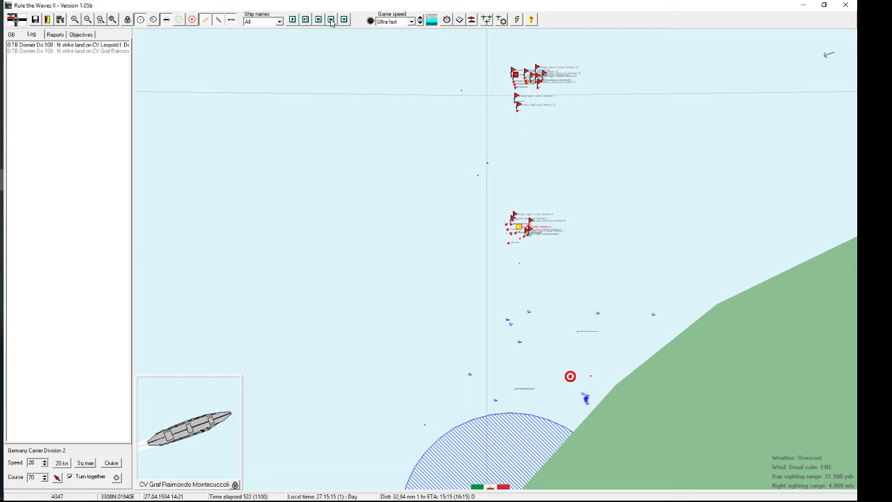
pyautogui.click(332, 20)
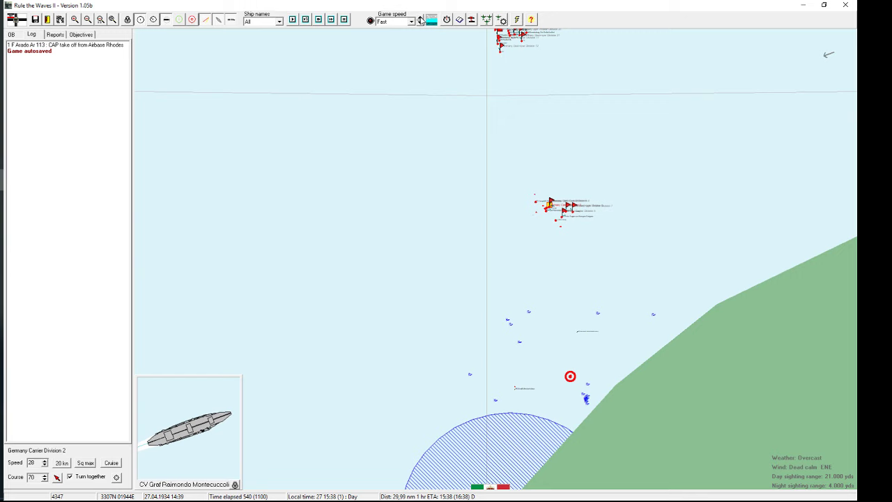
pyautogui.click(332, 20)
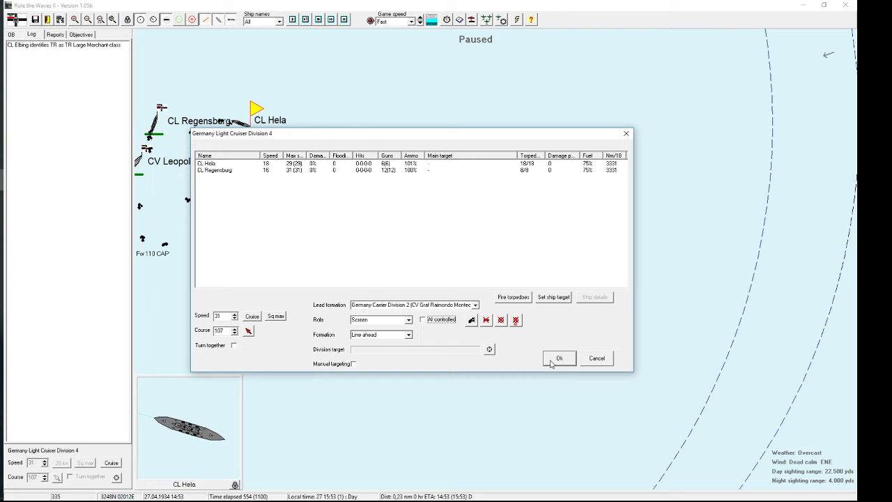
pyautogui.click(559, 356)
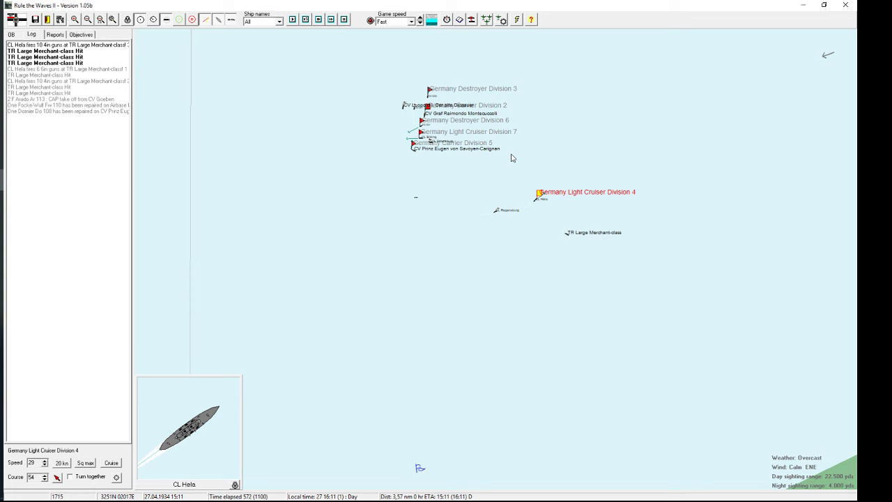
# - Raise game speed to Ultra fast and run until BB Wilhelm II is torpedoed by a submarine
pyautogui.click(331, 19)
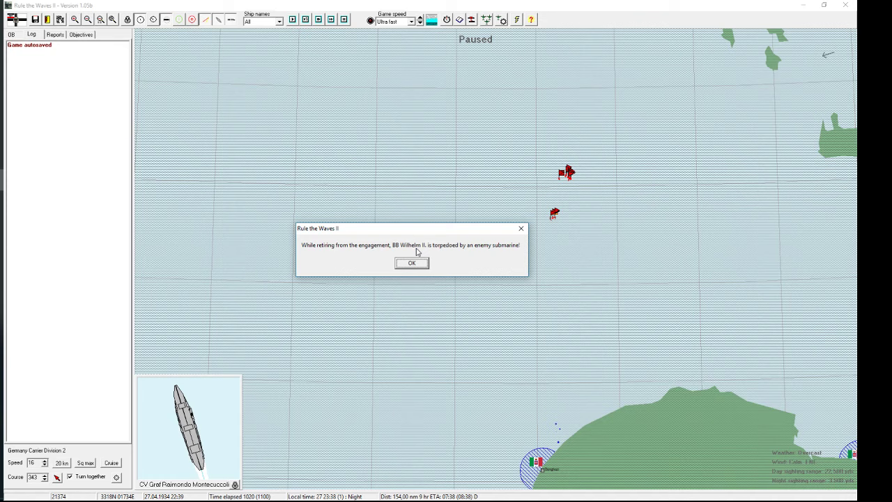
# - Dismiss the torpedo report and leave the scenario results after the marginal German victory
pyautogui.click(411, 262)
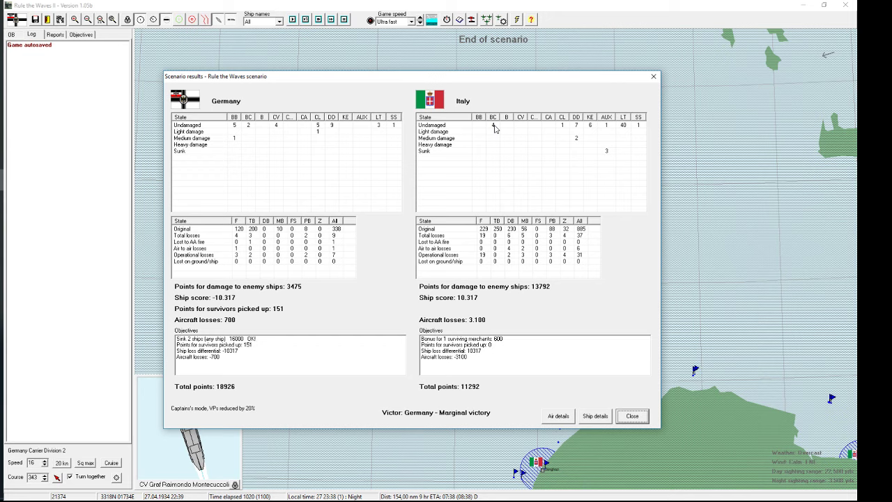
pyautogui.click(630, 415)
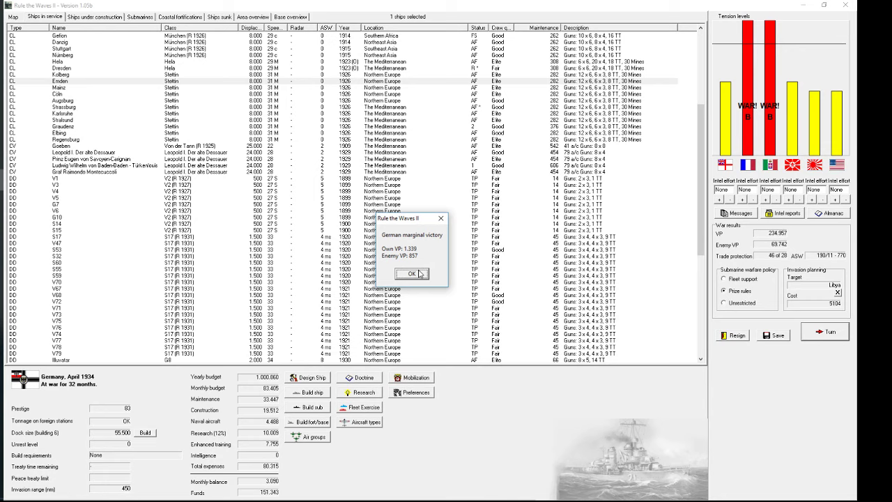
# - Acknowledge the marginal victory notice and close the Nation Data comparison window
pyautogui.click(411, 274)
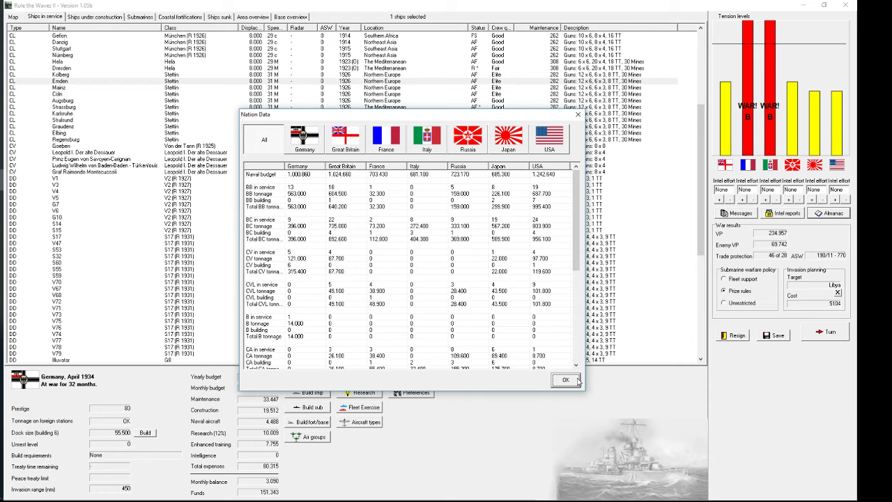
pyautogui.click(565, 378)
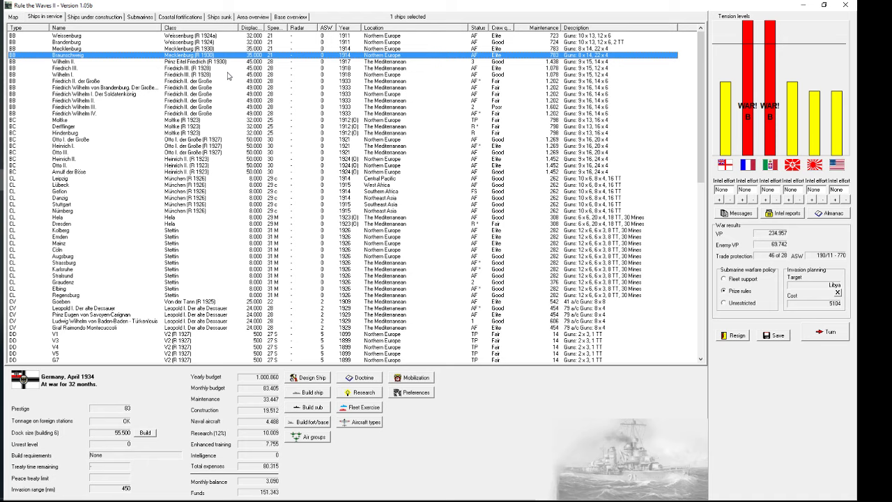
# - Scroll the base overview, return to ships in service, then bring up the western Mediterranean strategic map
pyautogui.scroll(-3)
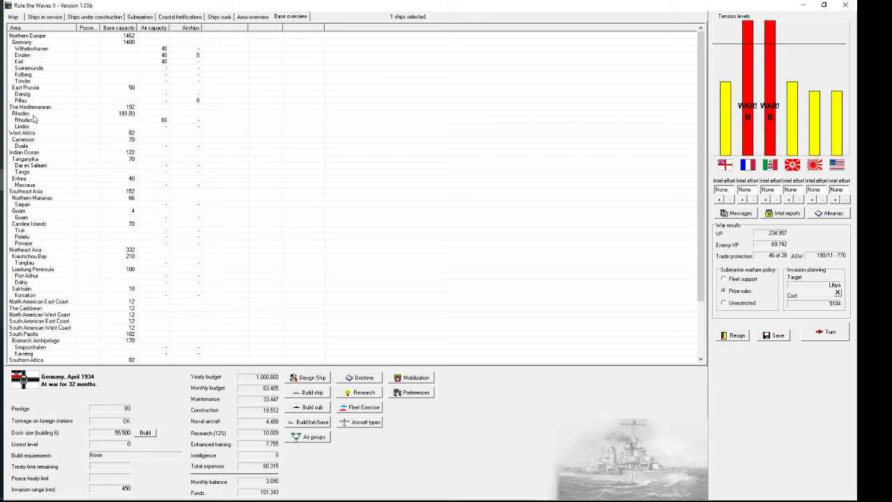
pyautogui.click(45, 17)
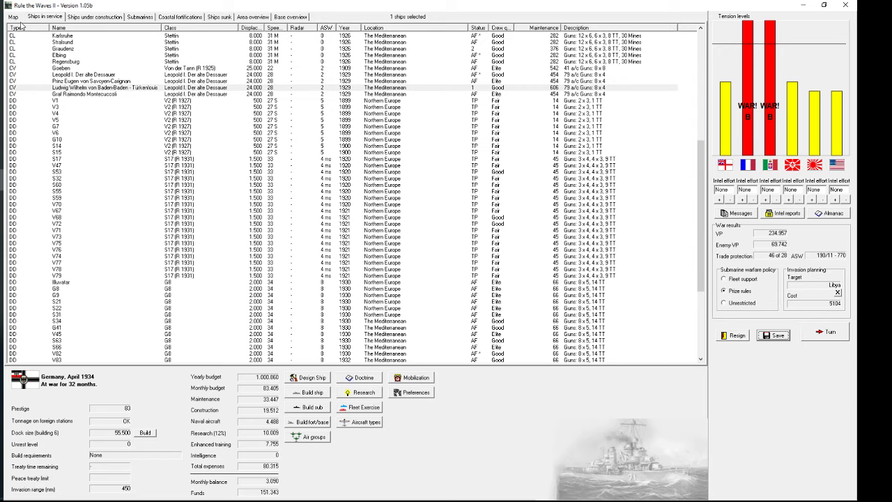
pyautogui.click(12, 17)
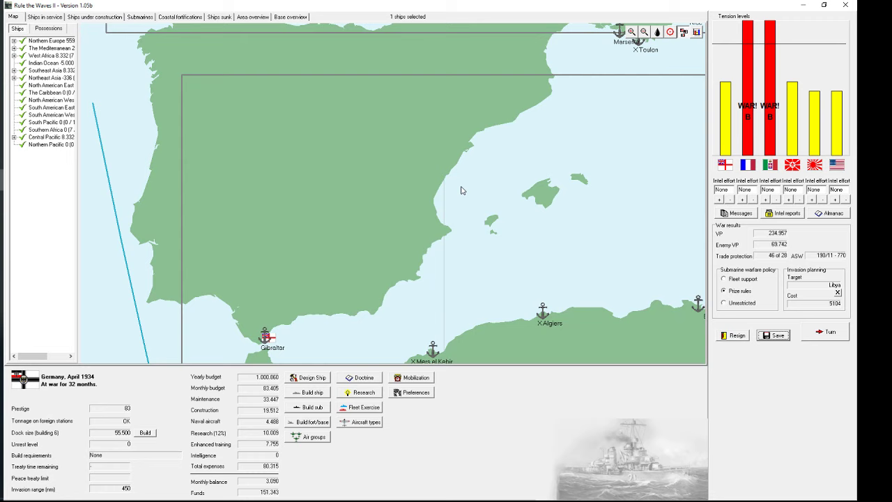
# - Review ships under construction and the submarine roster, then return to ships in service
pyautogui.click(95, 17)
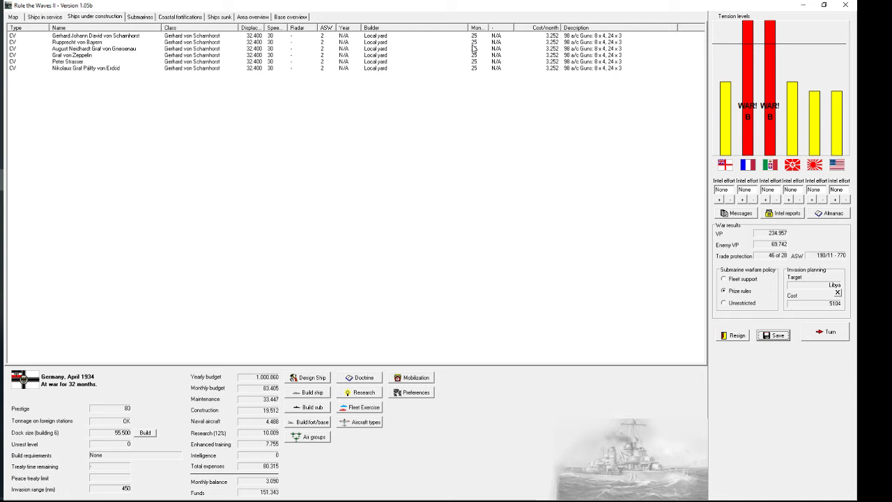
pyautogui.click(140, 17)
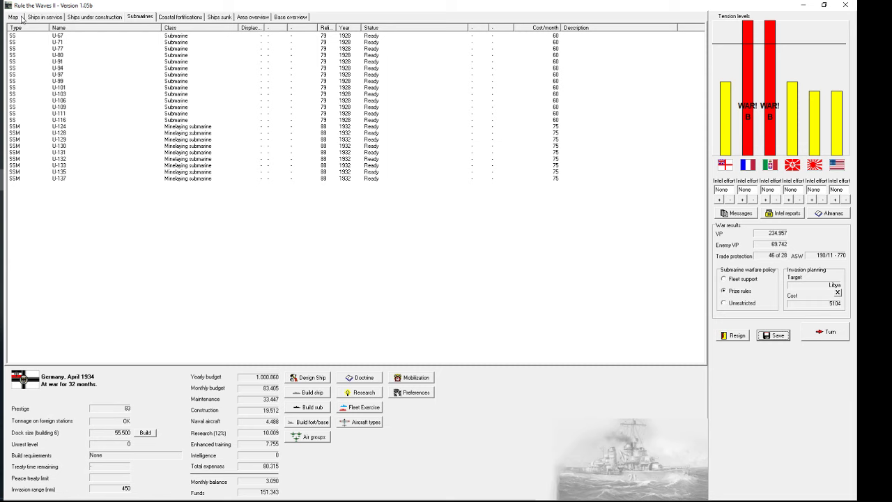
pyautogui.click(44, 17)
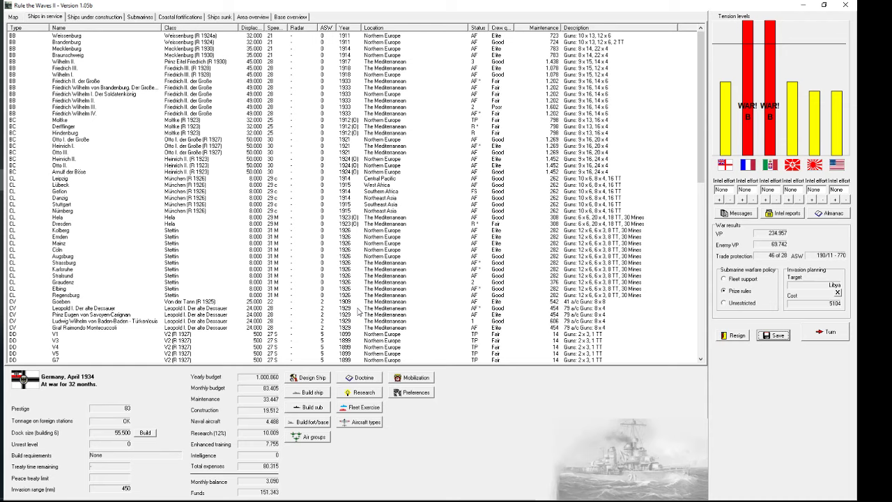
pyautogui.moveTo(228, 28)
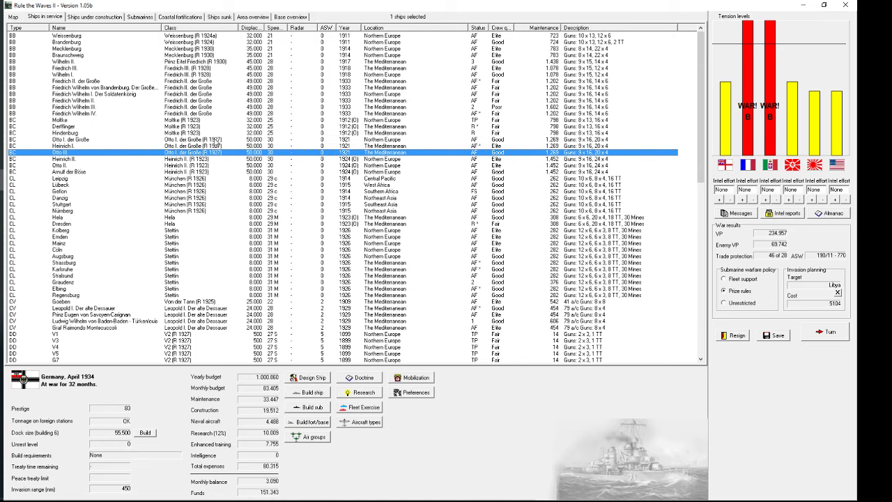
pyautogui.moveTo(221, 142)
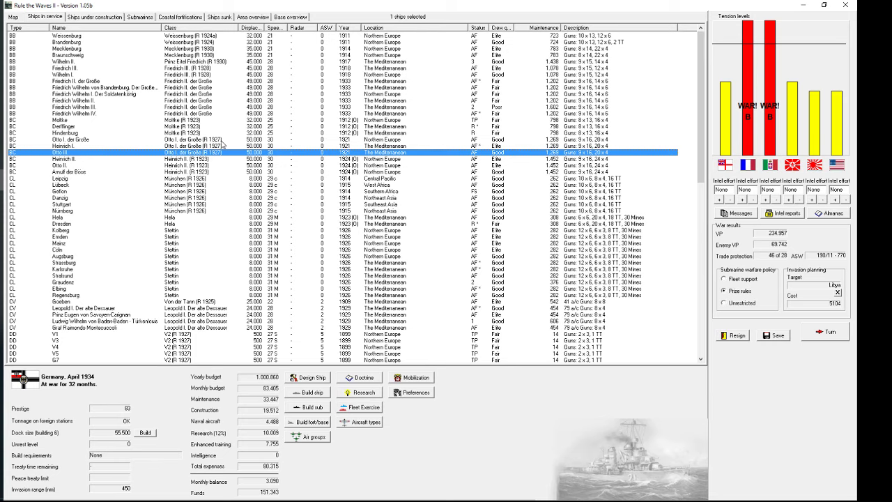